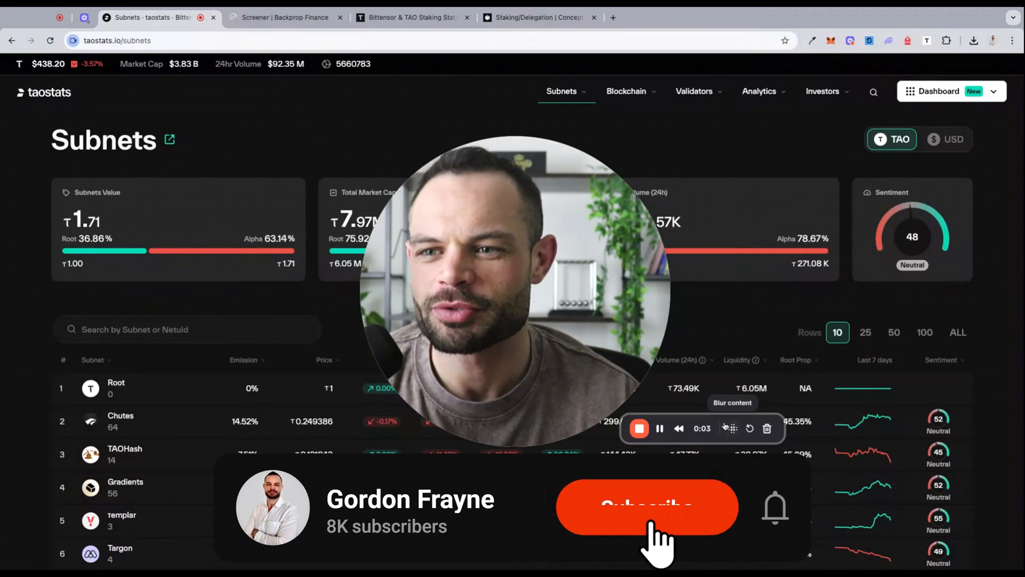
# Step: Scroll Taostats' subnet table to show the top ten subnets through Nineteen.ai
pyautogui.click(646, 506)
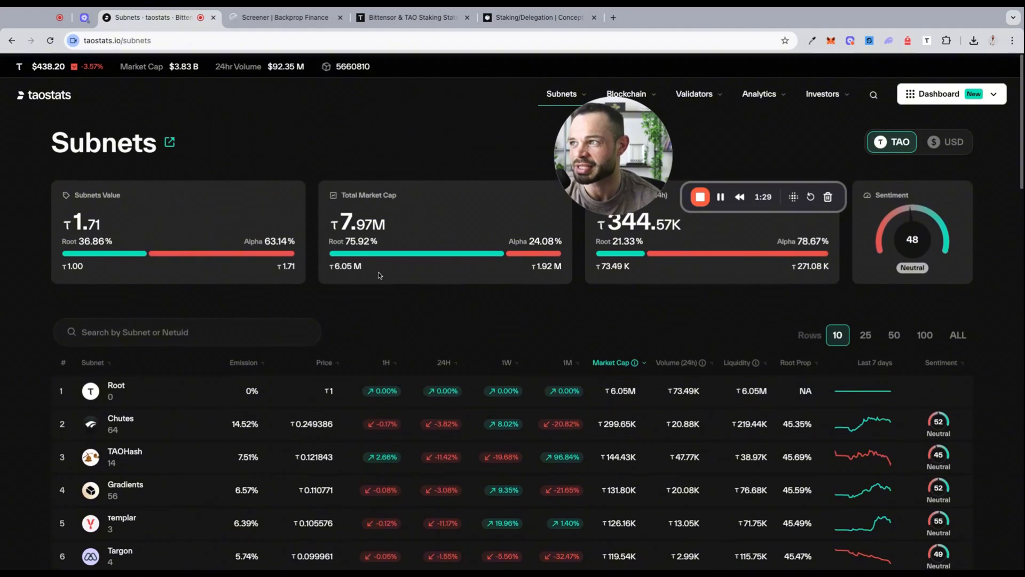
pyautogui.scroll(-3)
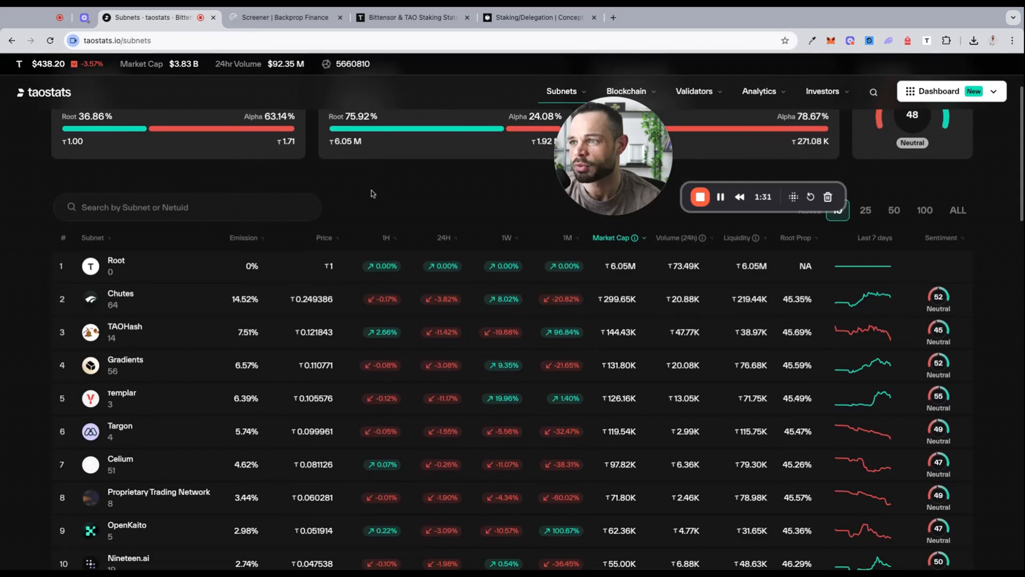
pyautogui.moveTo(358, 190)
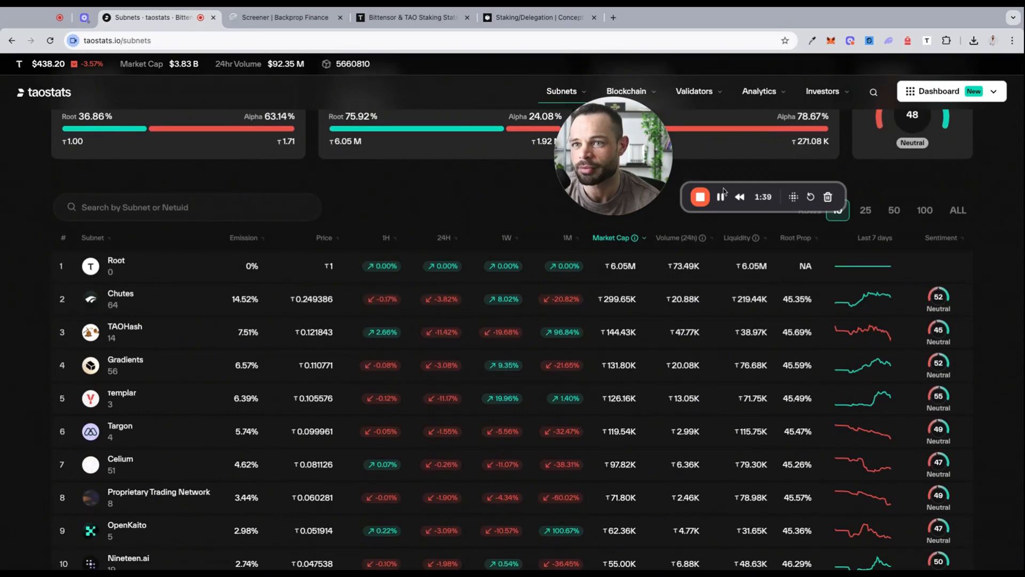
pyautogui.moveTo(454, 212)
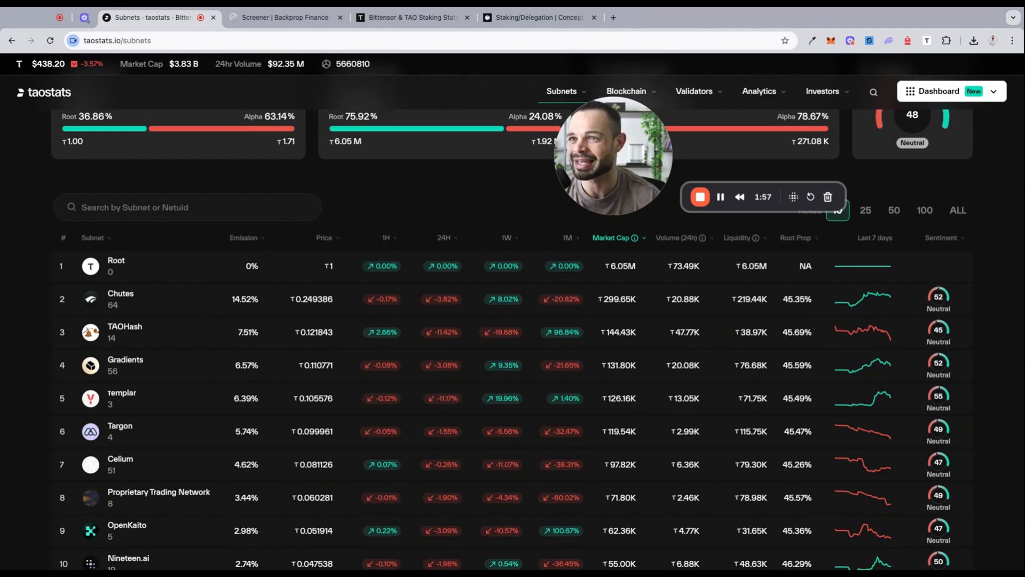
pyautogui.moveTo(436, 187)
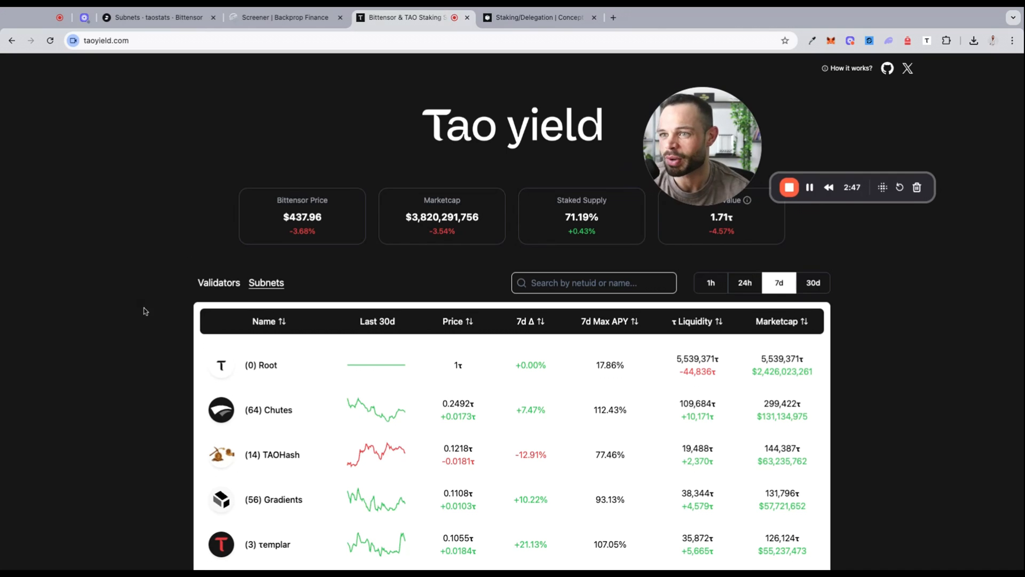
pyautogui.scroll(-3)
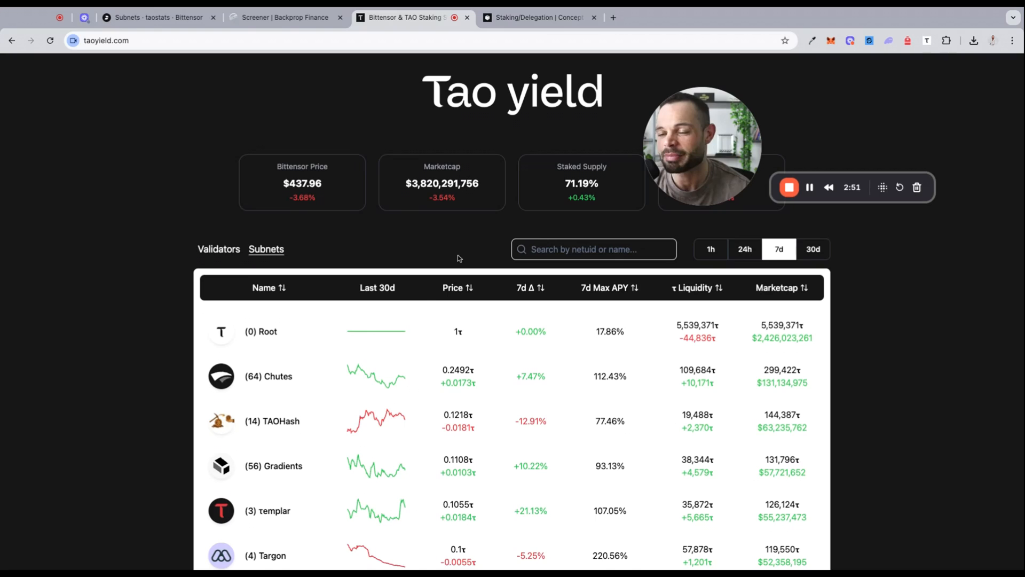
pyautogui.scroll(-3)
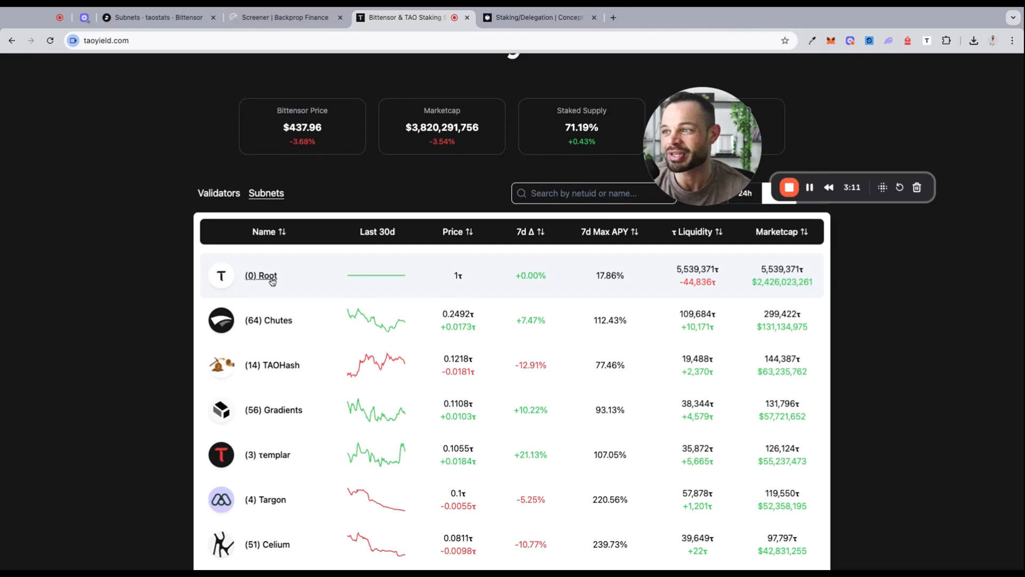
# Step: Open the Root (SN0) validator list ranked by 7-day APY, led by tao.bot
pyautogui.click(261, 275)
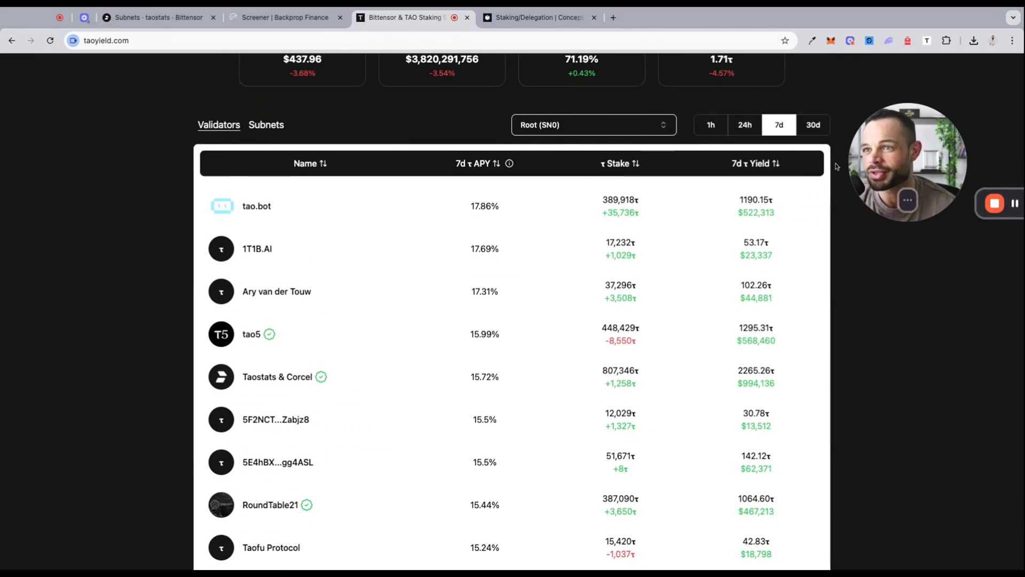
pyautogui.moveTo(509, 216)
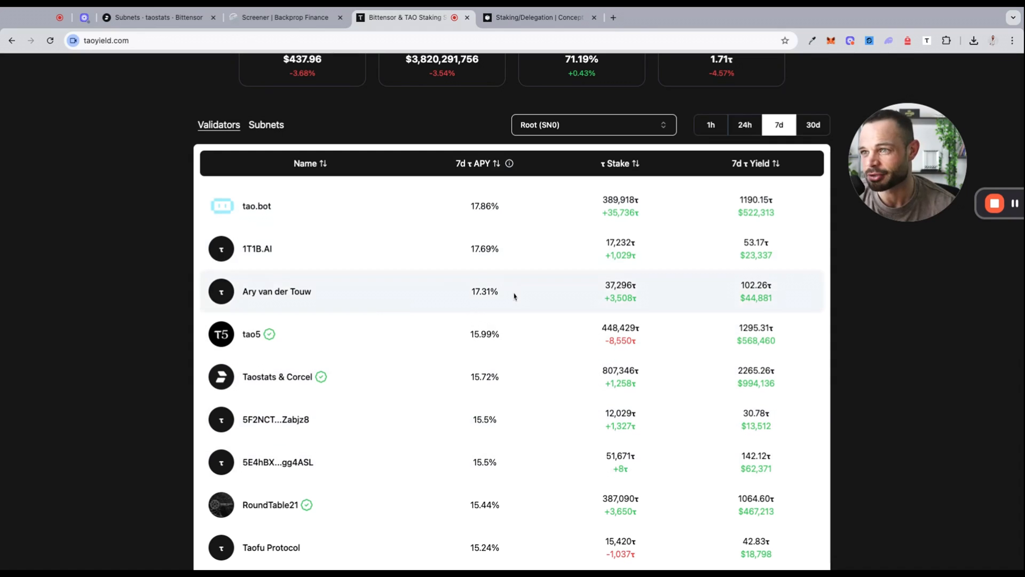
pyautogui.moveTo(486, 208)
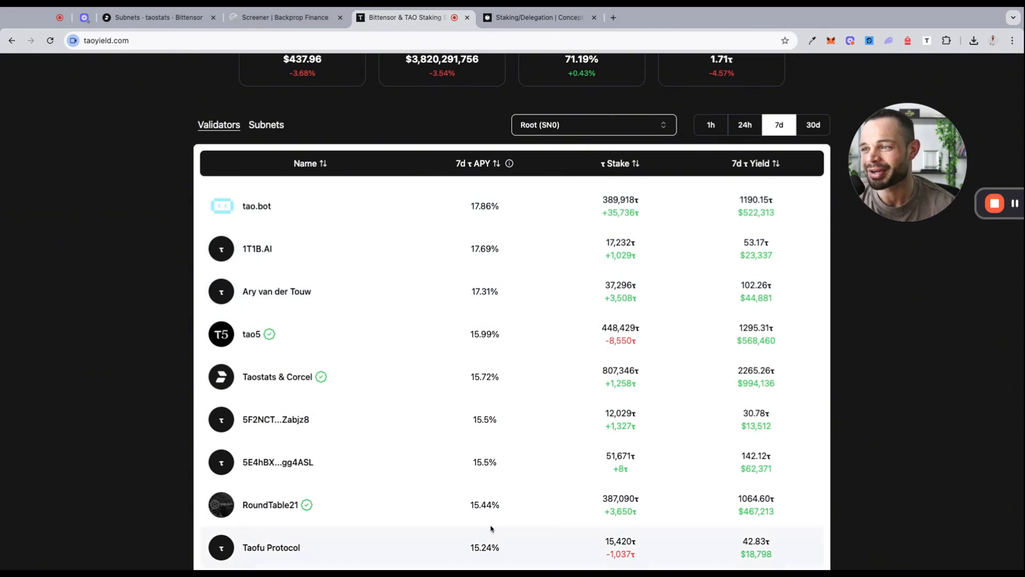
pyautogui.moveTo(484, 279)
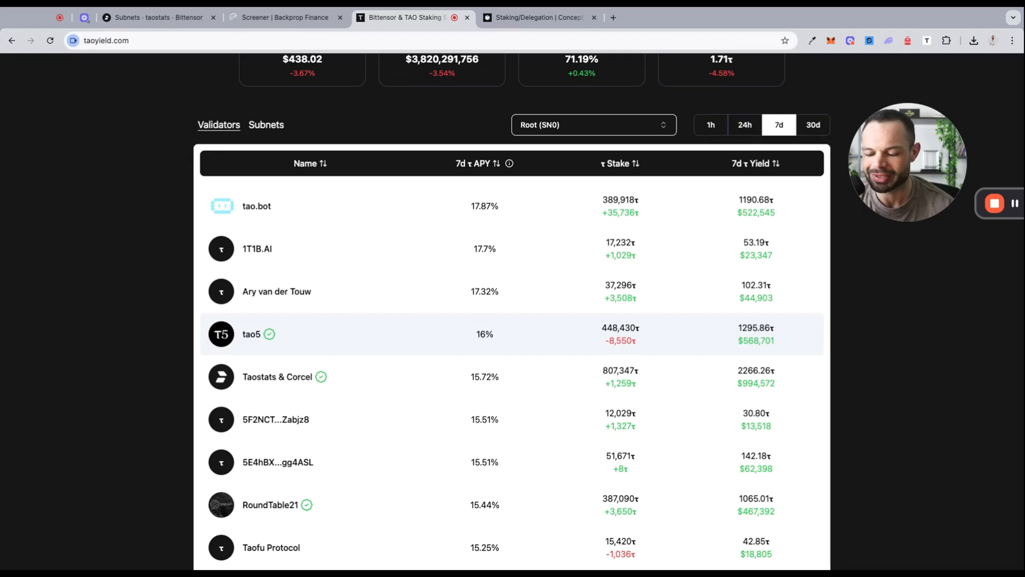
pyautogui.moveTo(571, 292)
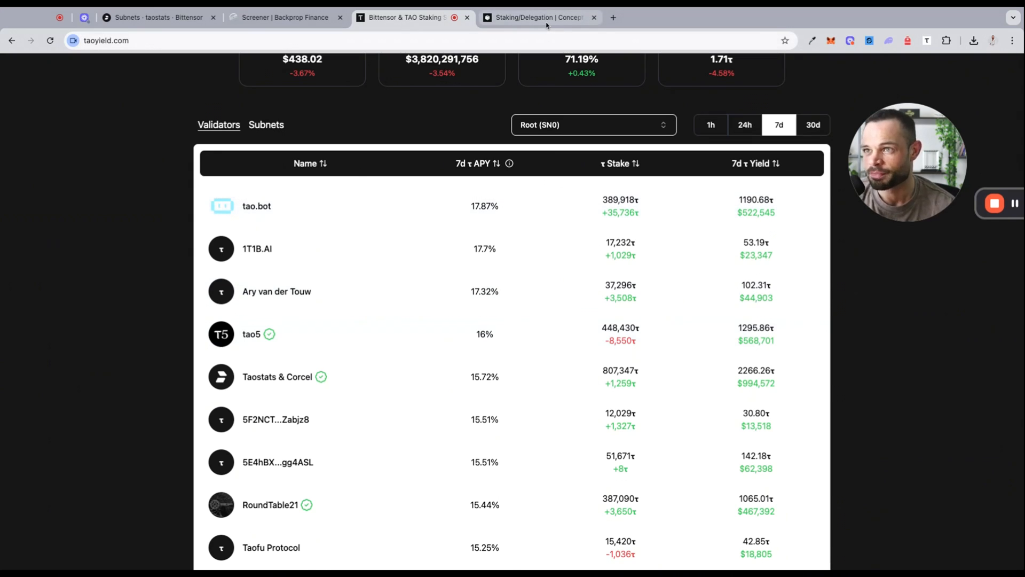
# Step: On Learn Bittensor's Staking/Delegation page, highlight the phrase about running nodes themselves
pyautogui.click(536, 17)
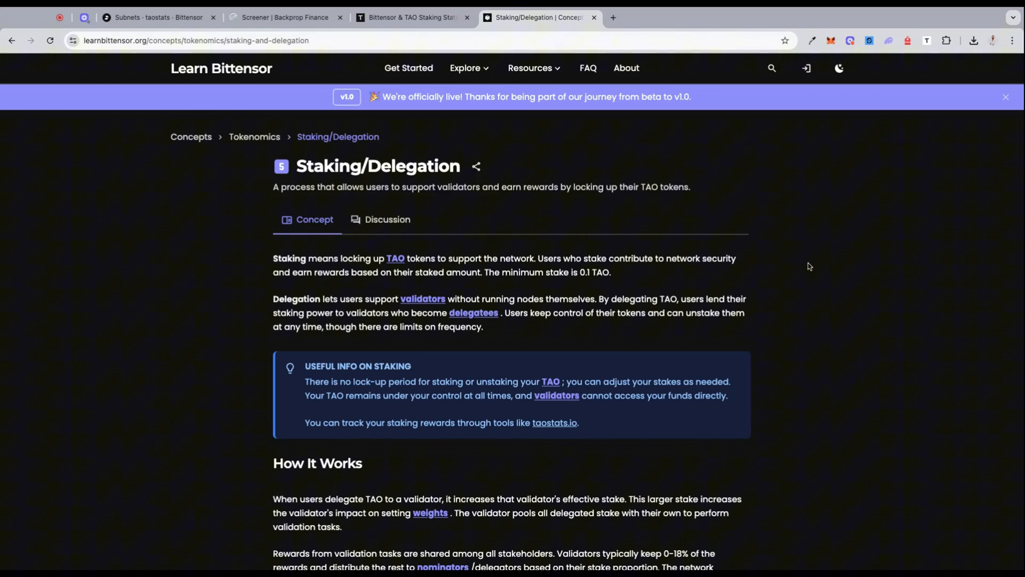
pyautogui.moveTo(431, 31)
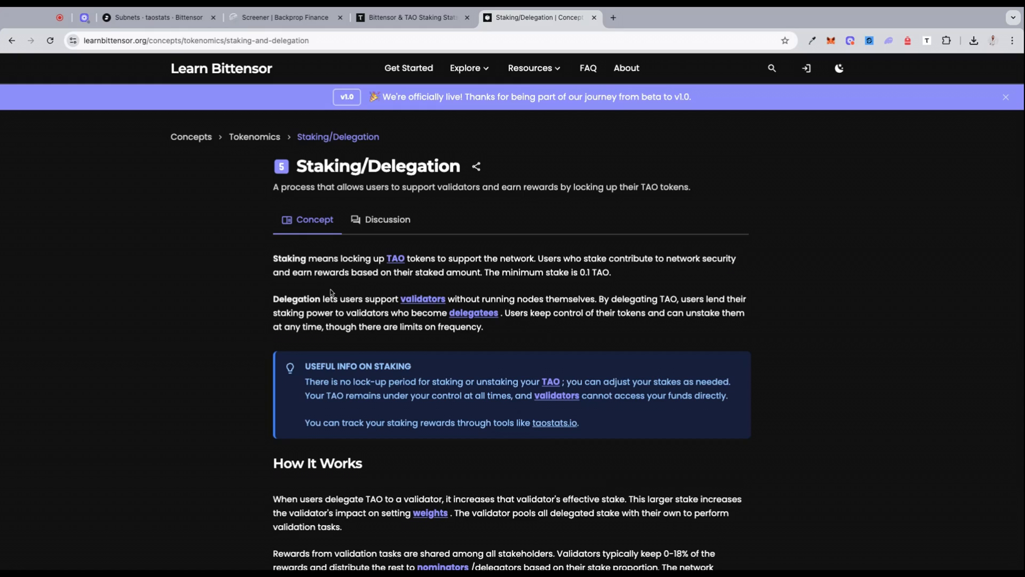
pyautogui.scroll(-3)
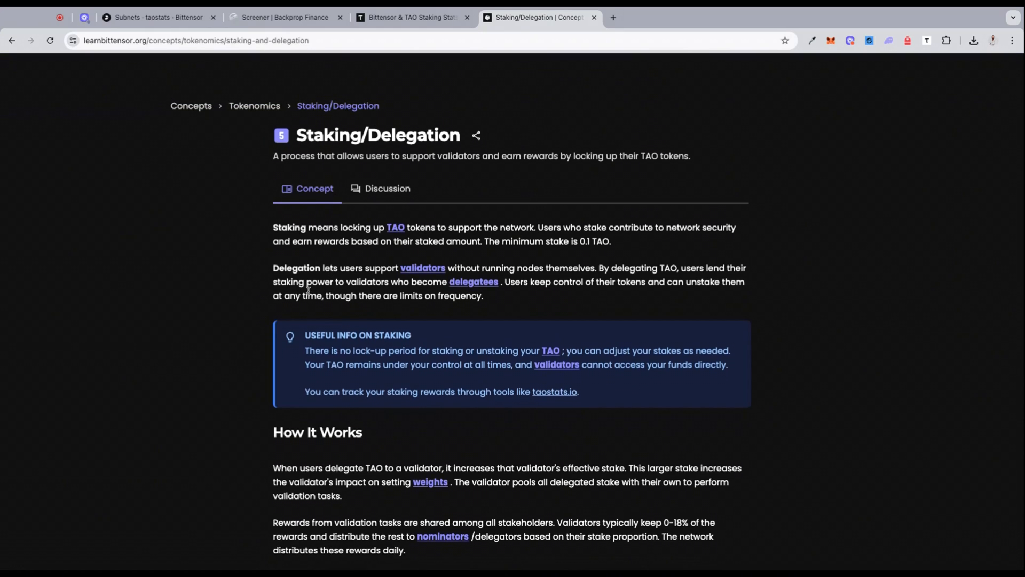
pyautogui.doubleClick(296, 267)
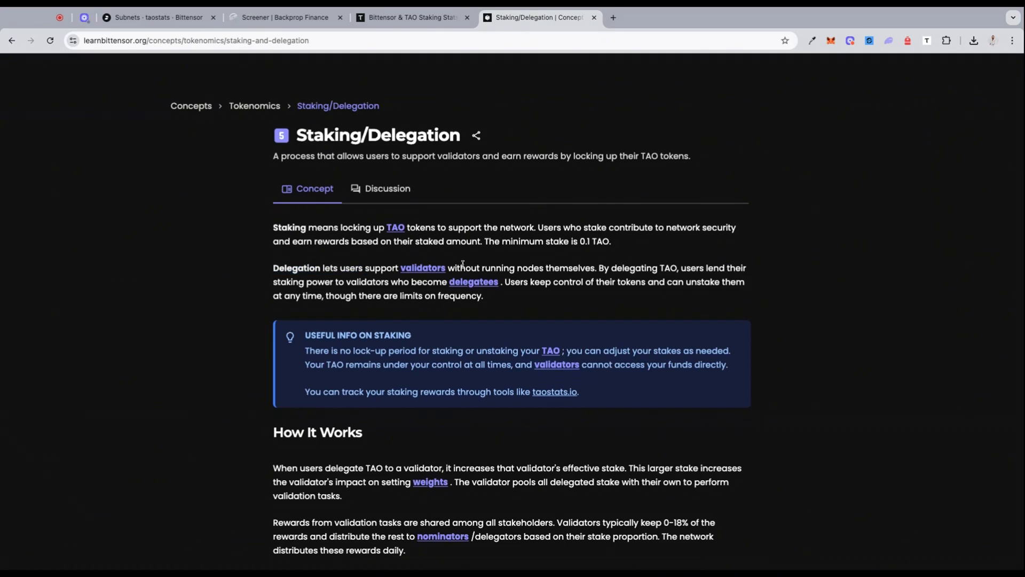
pyautogui.moveTo(477, 268); pyautogui.dragTo(588, 268)
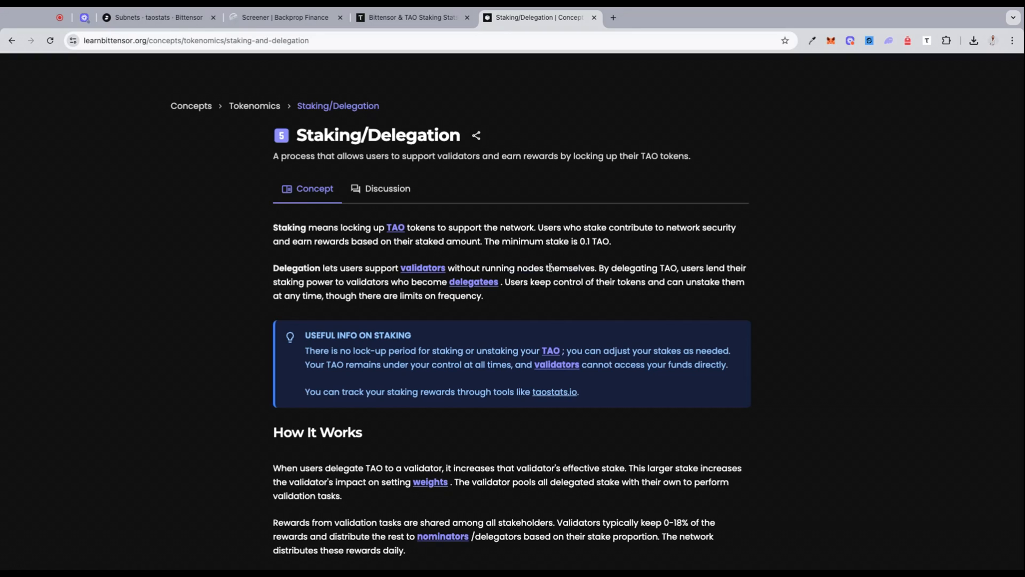
pyautogui.moveTo(480, 268); pyautogui.dragTo(579, 267)
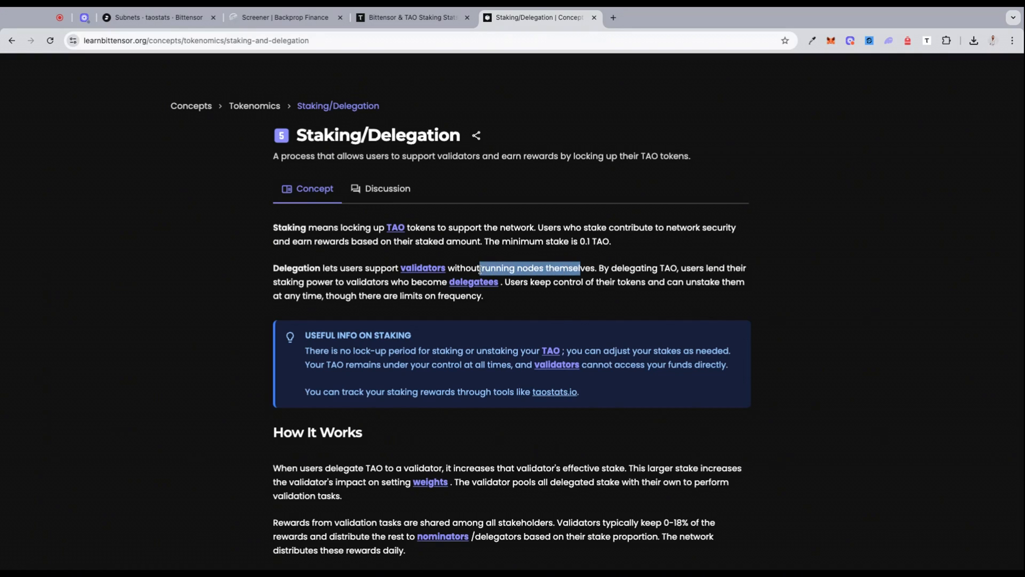
pyautogui.click(598, 267)
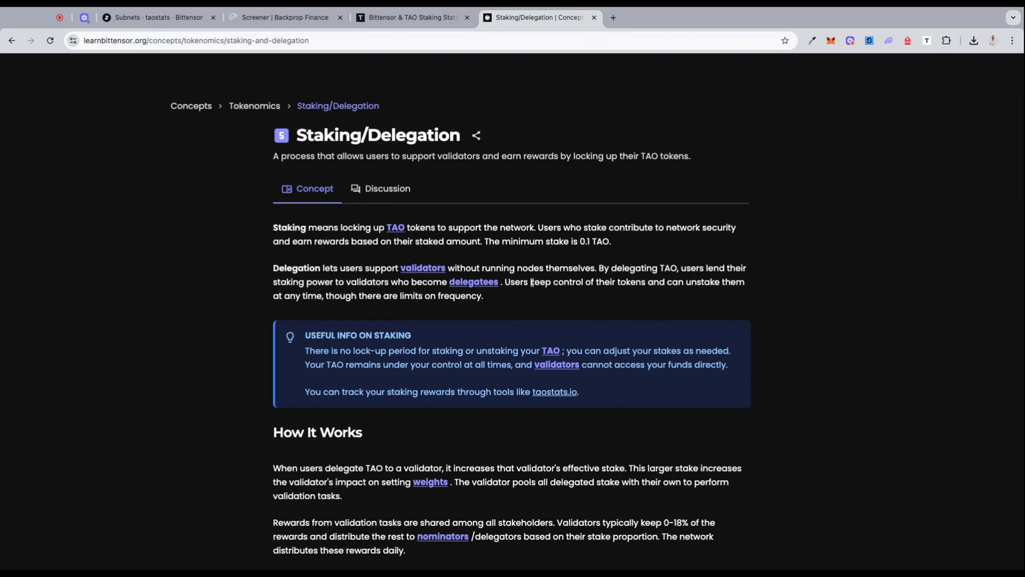
# Step: Highlight the note about frequency limits, then return to Tao Yield's Root validator ranking
pyautogui.moveTo(273, 281); pyautogui.dragTo(389, 281)
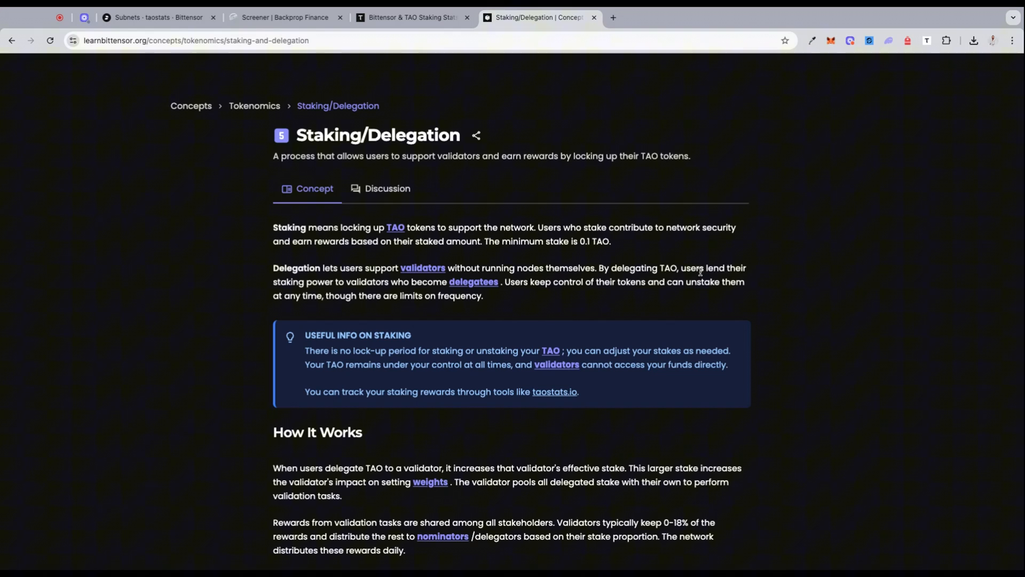
pyautogui.moveTo(332, 295); pyautogui.dragTo(444, 295)
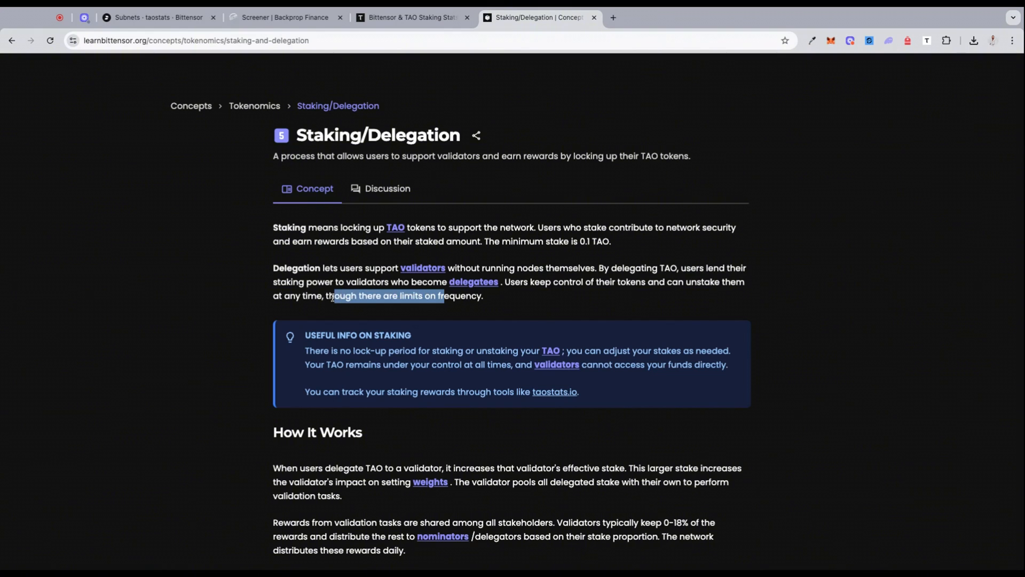
pyautogui.click(435, 34)
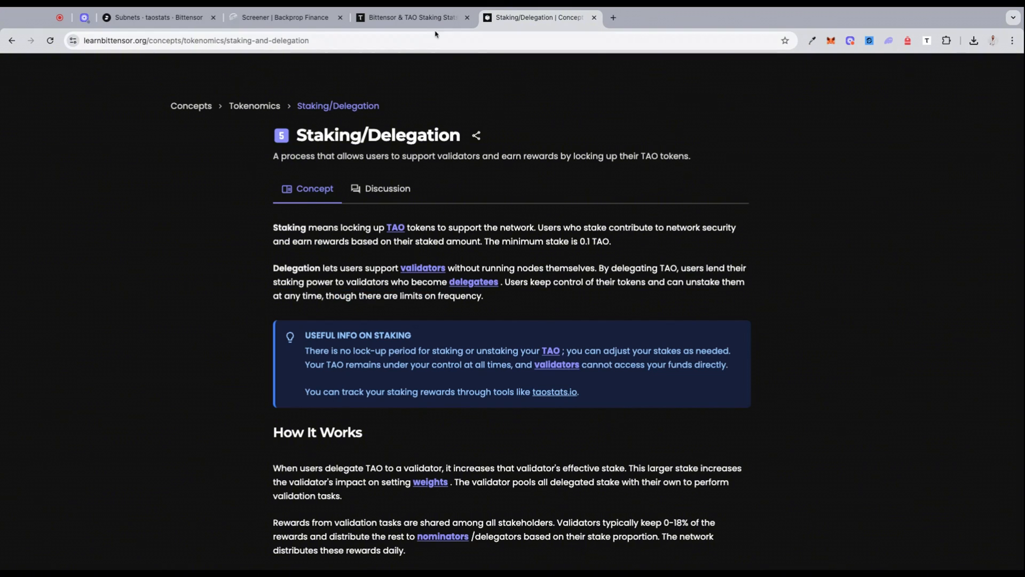
pyautogui.click(405, 17)
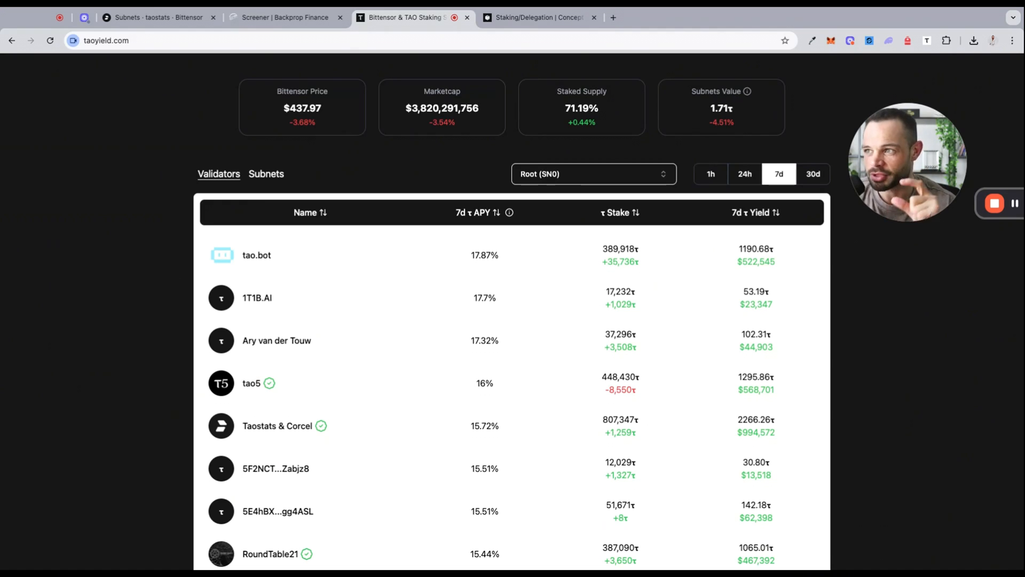
# Step: Review the taostats subnet table and open the Chutes (Netuid 64) subnet page
pyautogui.click(157, 17)
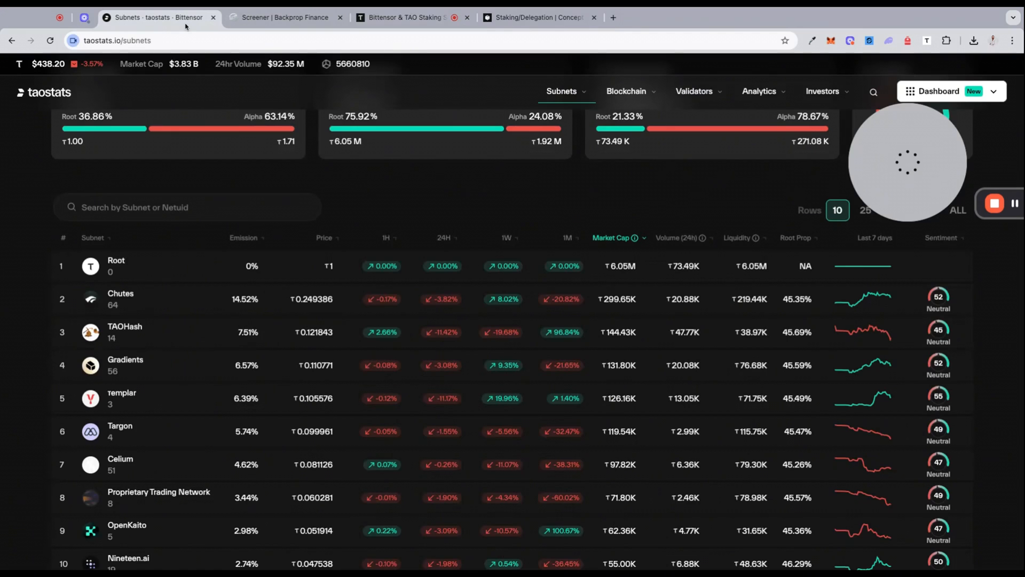
pyautogui.scroll(-3)
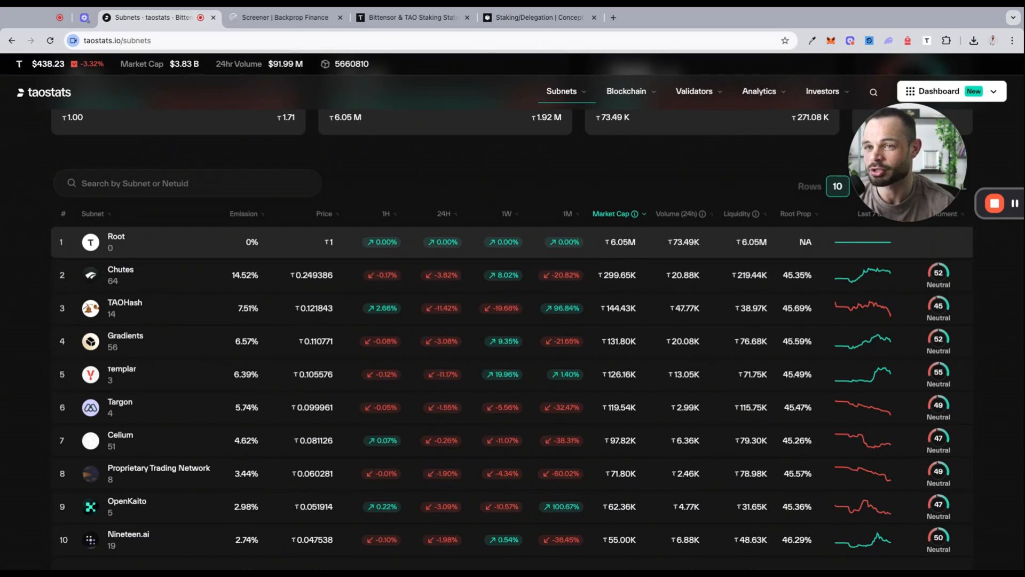
pyautogui.moveTo(438, 176)
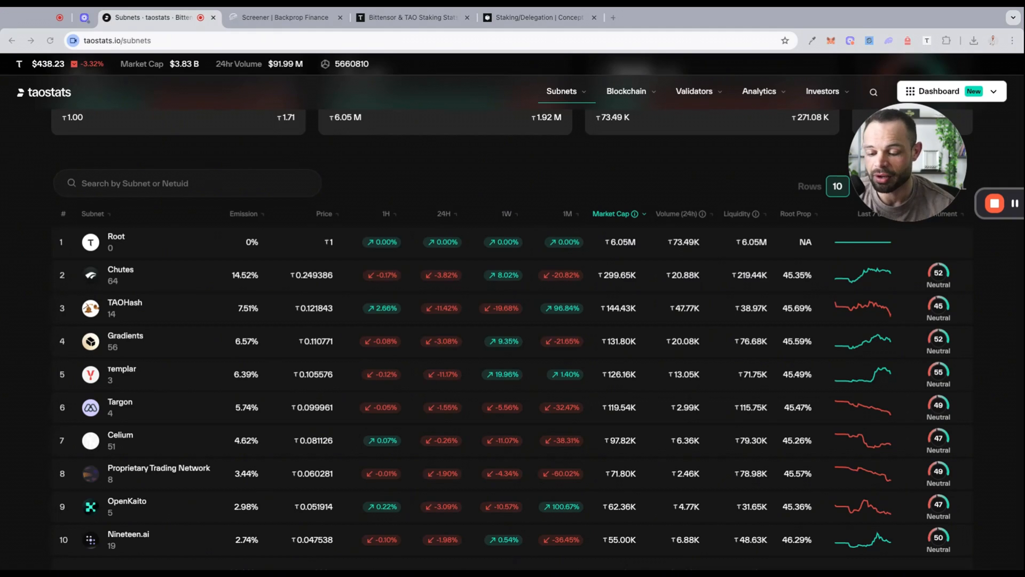
pyautogui.moveTo(477, 188)
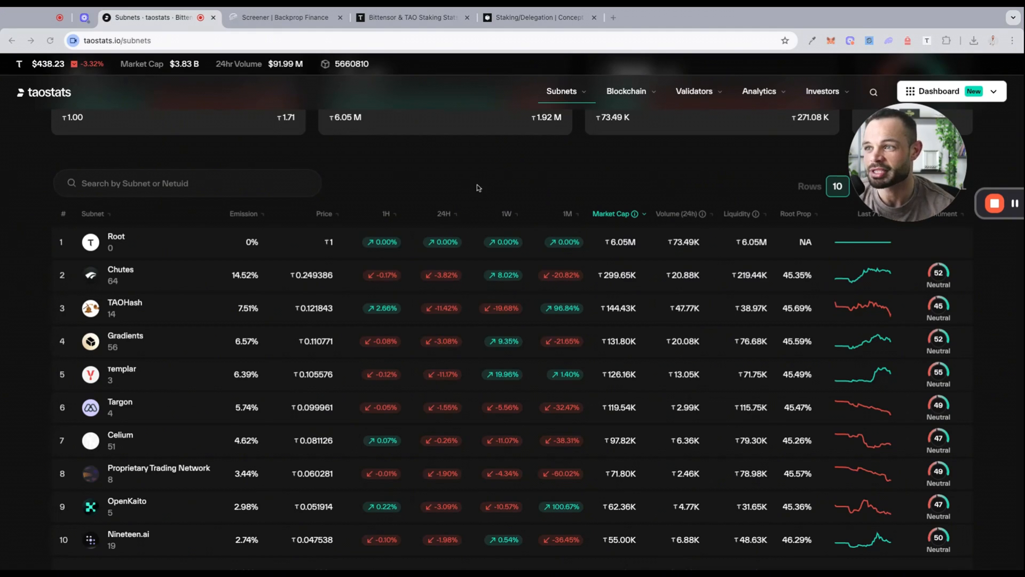
pyautogui.moveTo(504, 177)
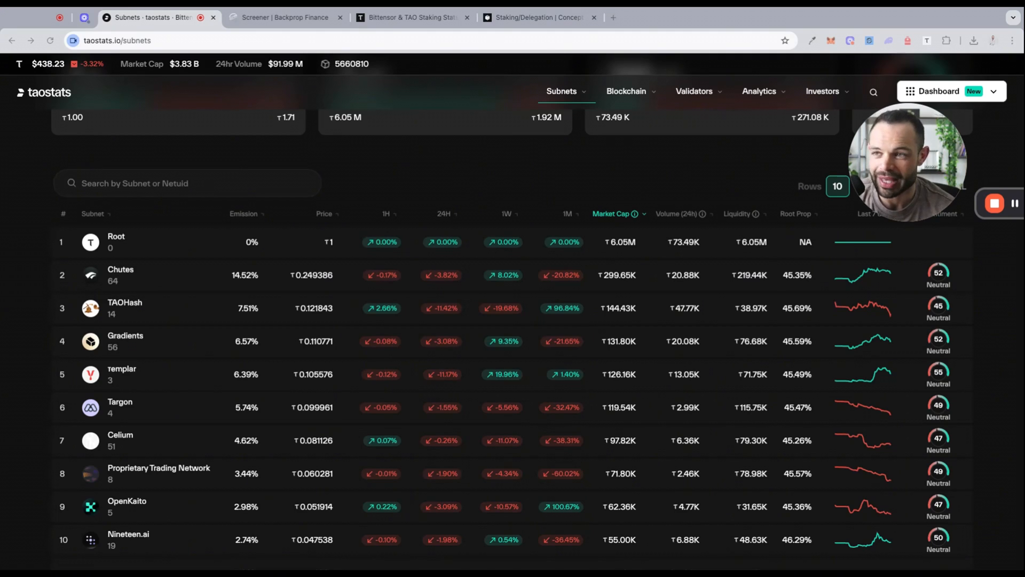
pyautogui.moveTo(526, 169)
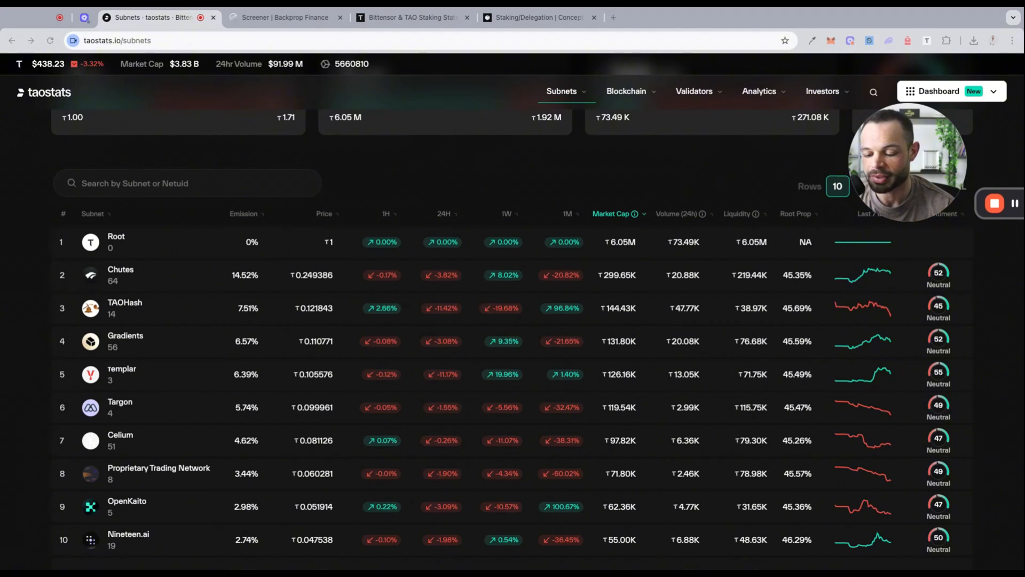
pyautogui.moveTo(500, 177)
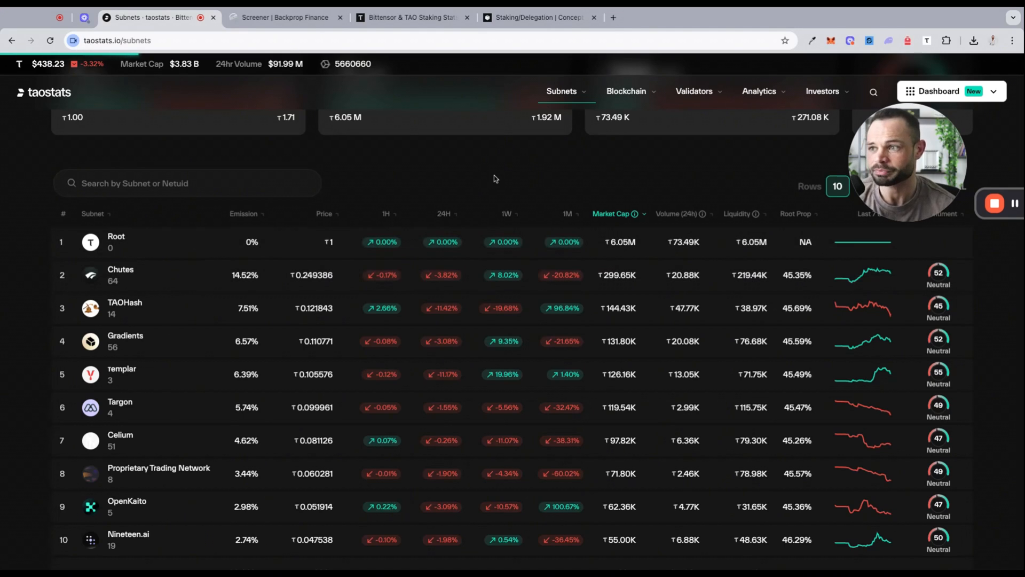
pyautogui.click(120, 269)
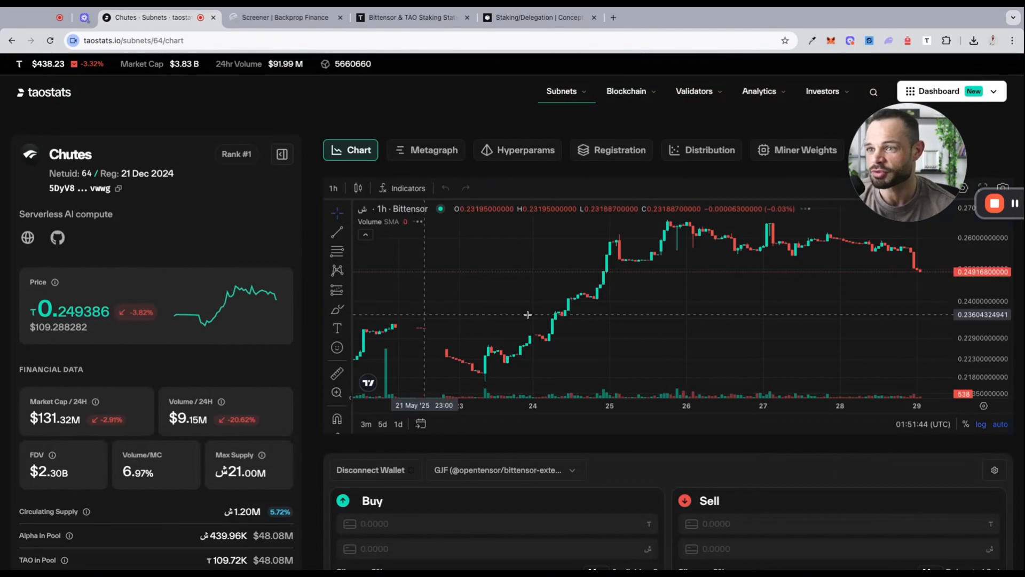
pyautogui.moveTo(519, 395)
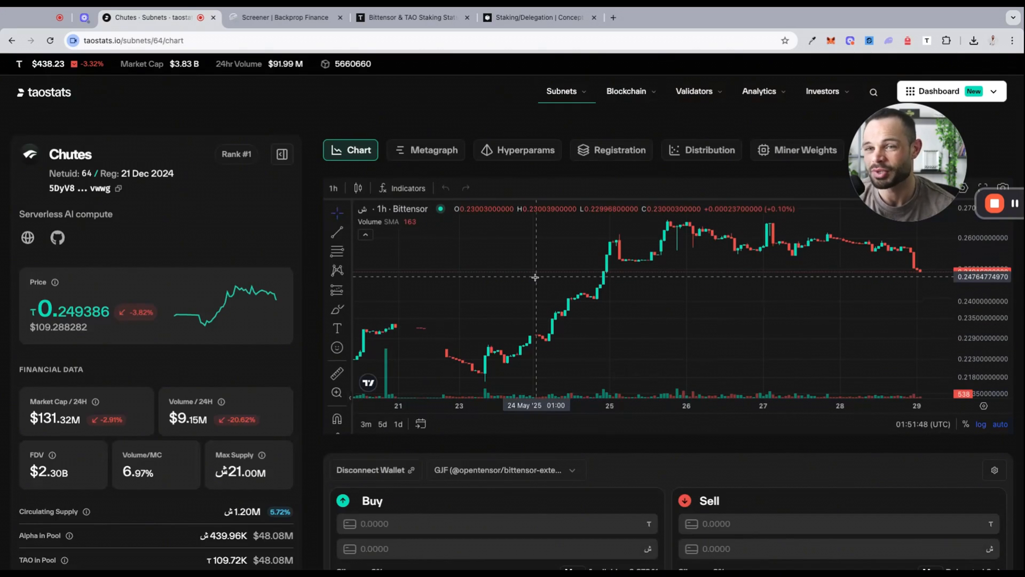
# Step: Show Chutes in 4-hour candles with a falling trend line, then return to Tao Yield
pyautogui.click(333, 187)
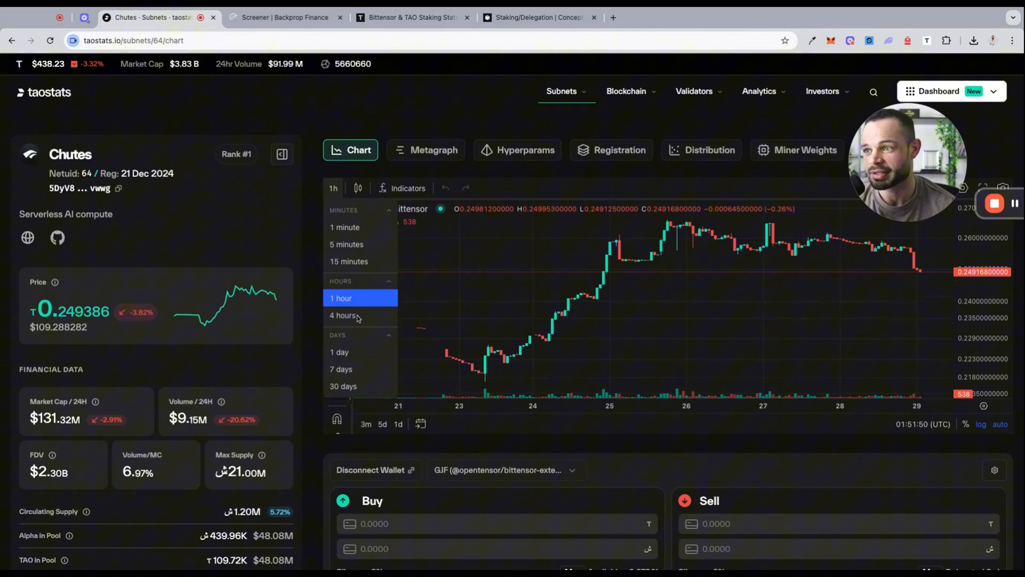
pyautogui.click(344, 314)
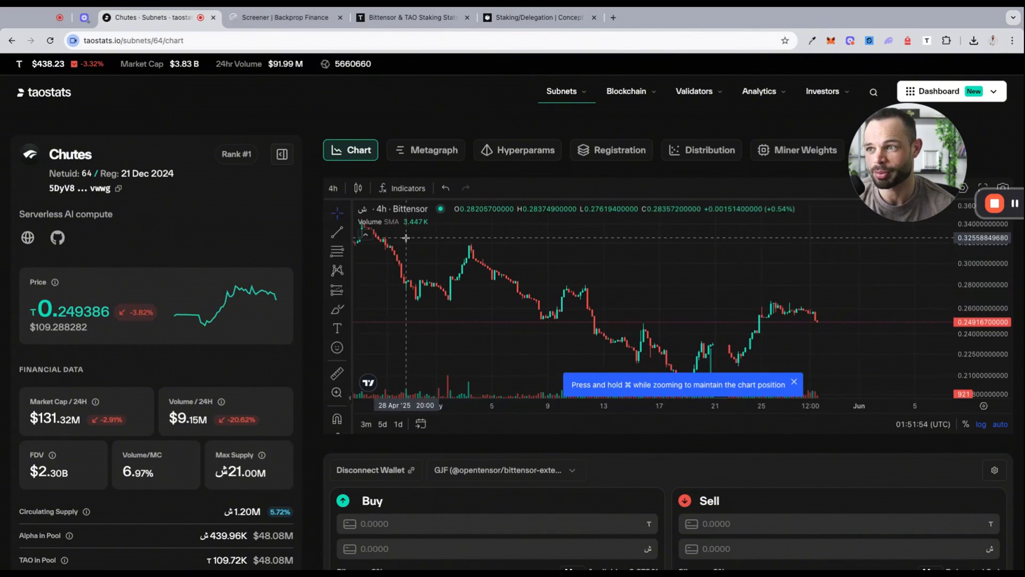
pyautogui.moveTo(464, 234); pyautogui.dragTo(678, 337)
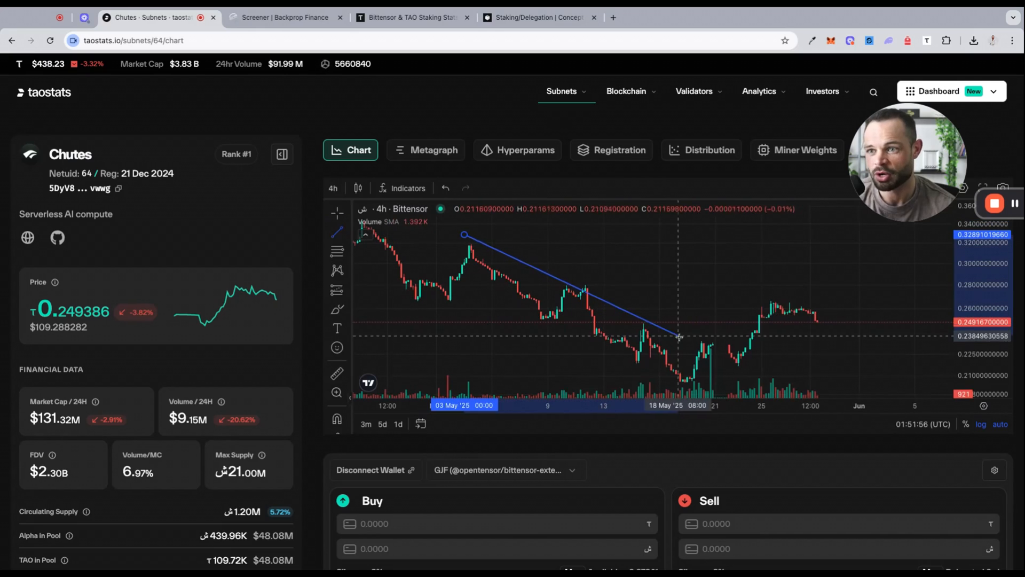
pyautogui.moveTo(678, 337); pyautogui.dragTo(769, 378)
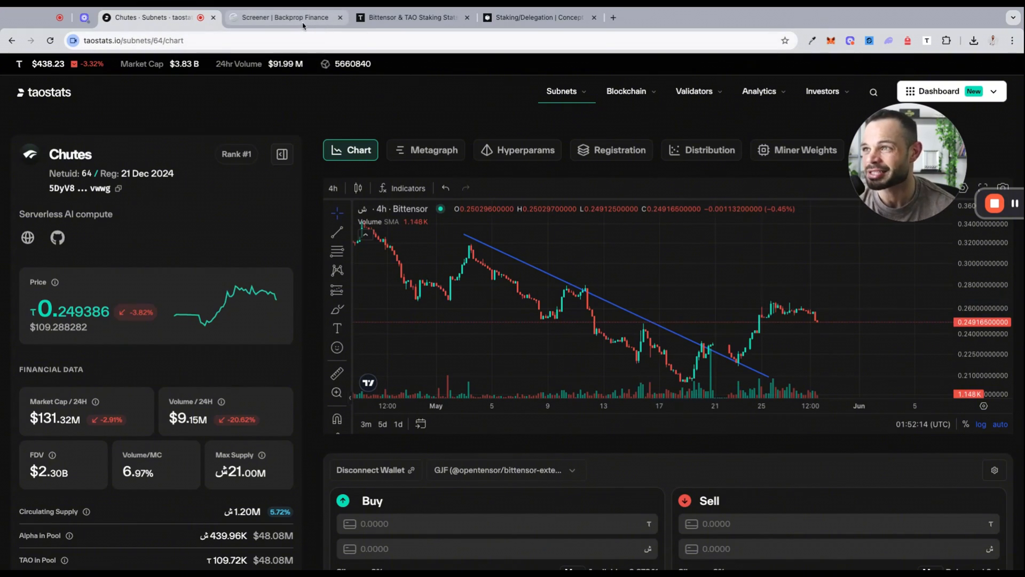
pyautogui.click(411, 17)
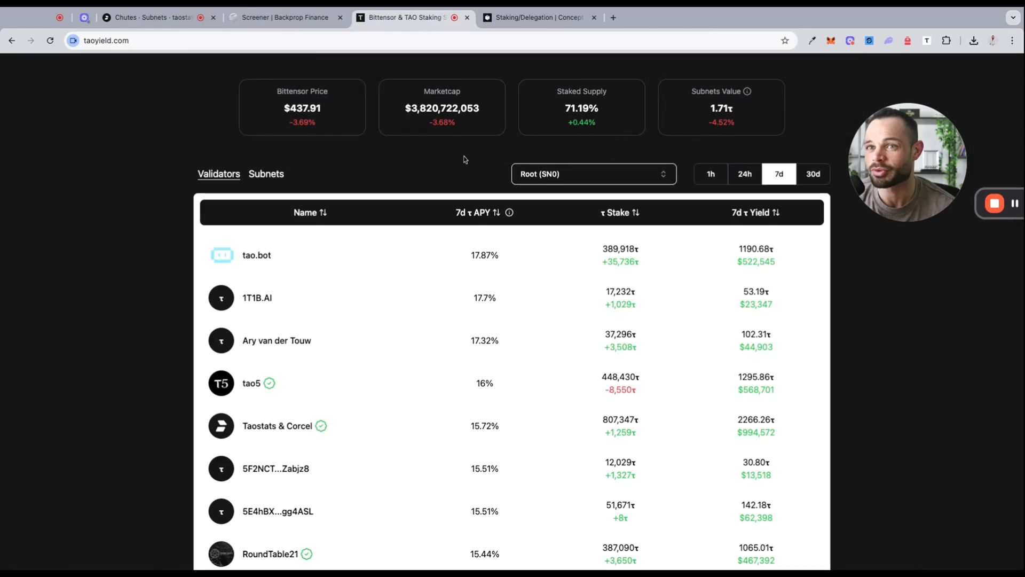
# Step: Review Chutes (SN64) validators, led by tao.bot at 112.43% APY, then return to subnets
pyautogui.click(266, 173)
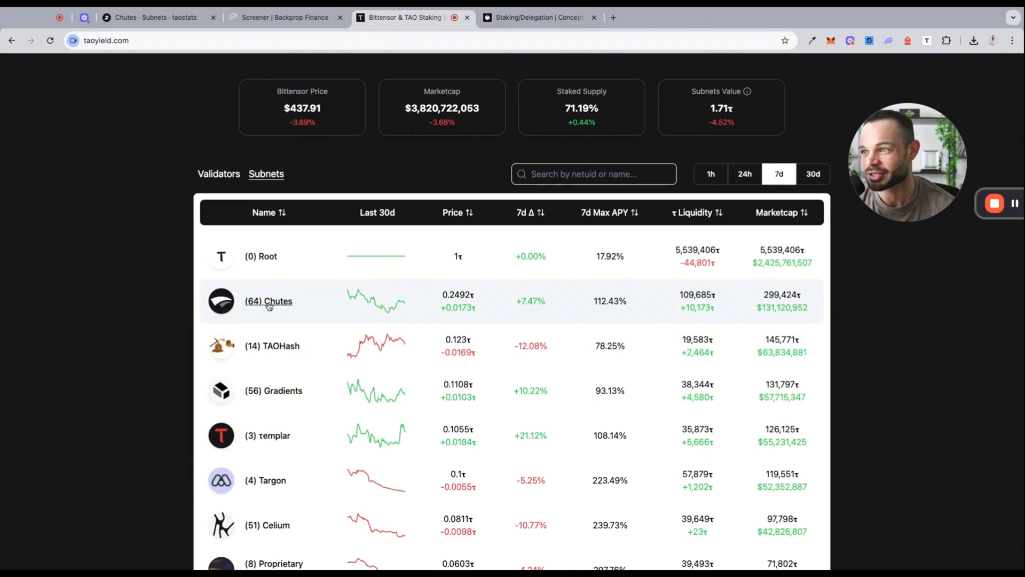
pyautogui.click(268, 300)
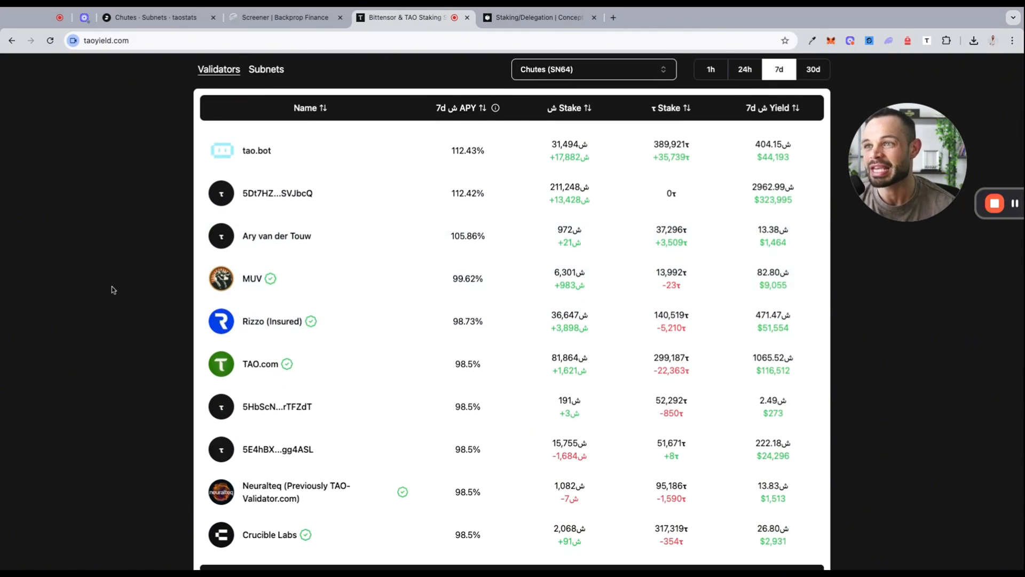
pyautogui.moveTo(487, 239)
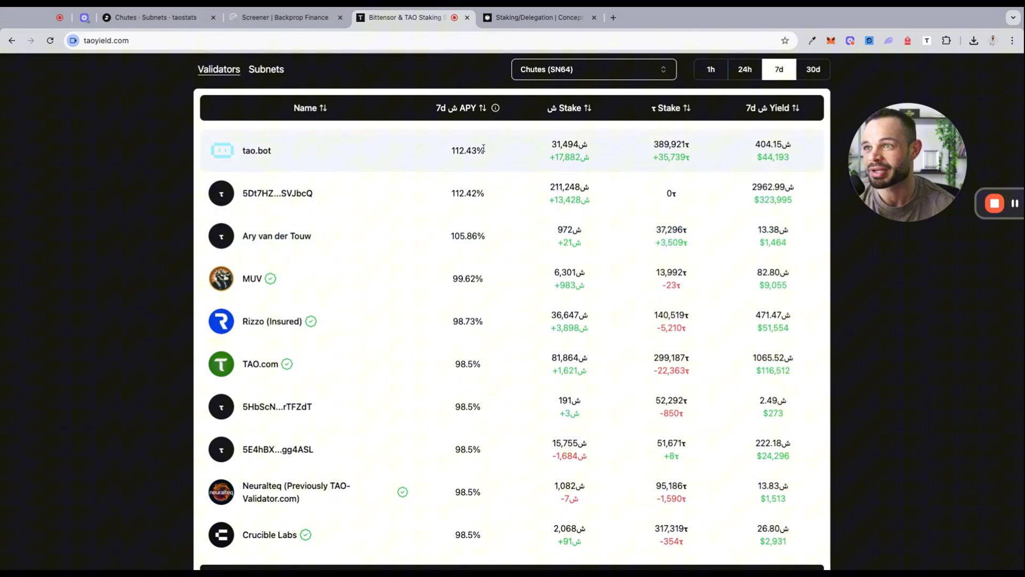
pyautogui.moveTo(468, 216)
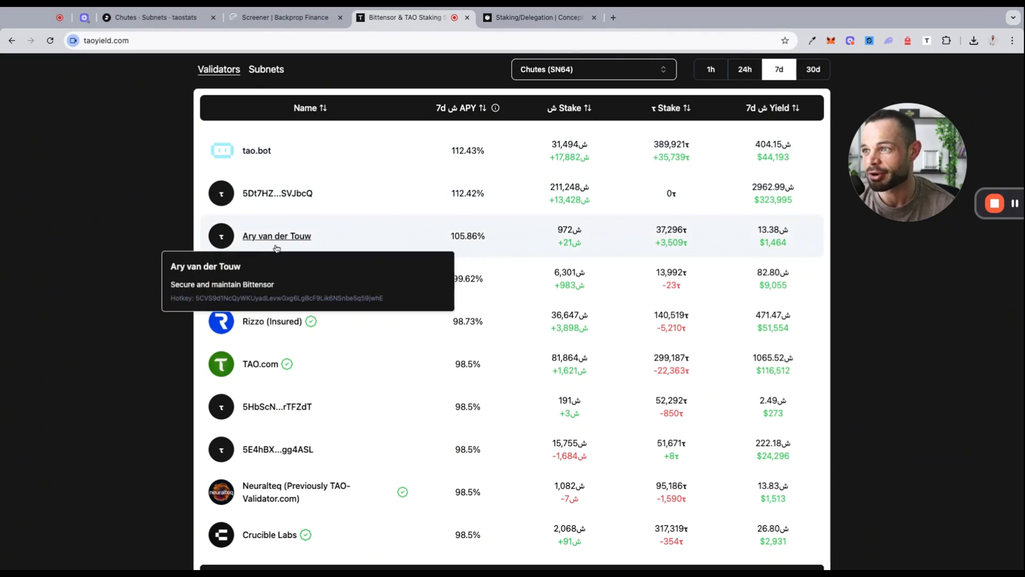
pyautogui.scroll(-3)
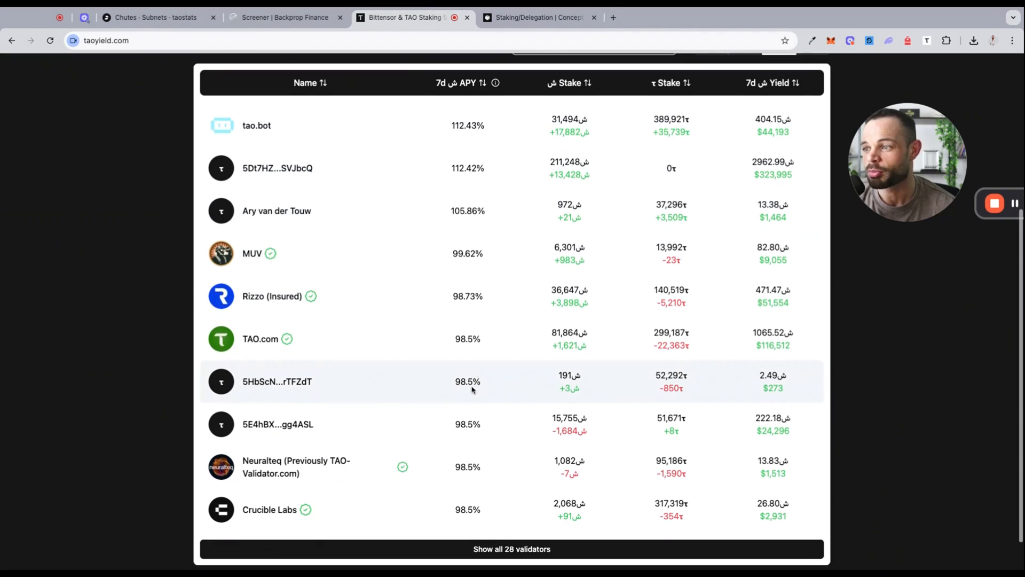
pyautogui.moveTo(512, 320)
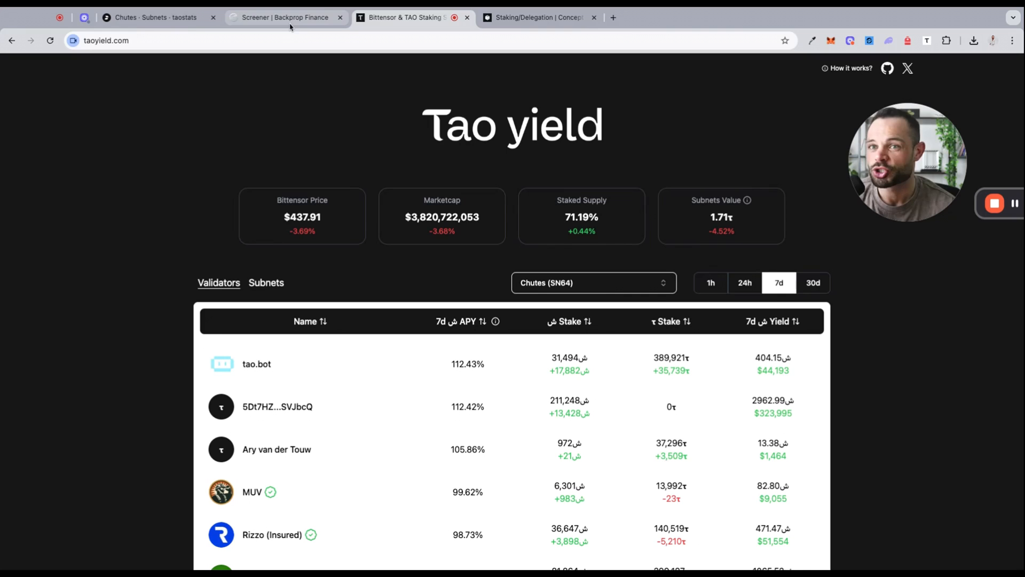
pyautogui.scroll(-3)
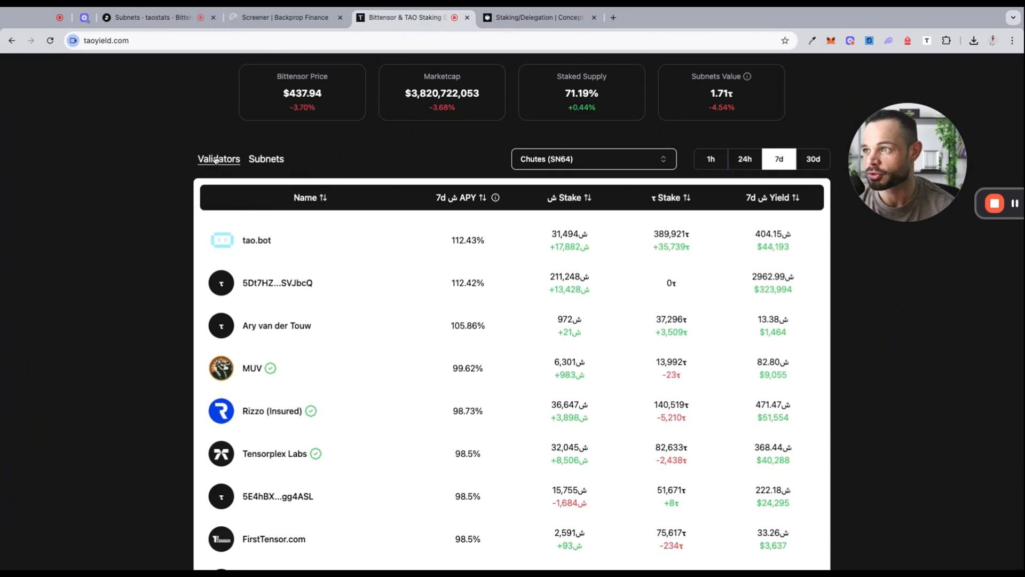
pyautogui.click(266, 158)
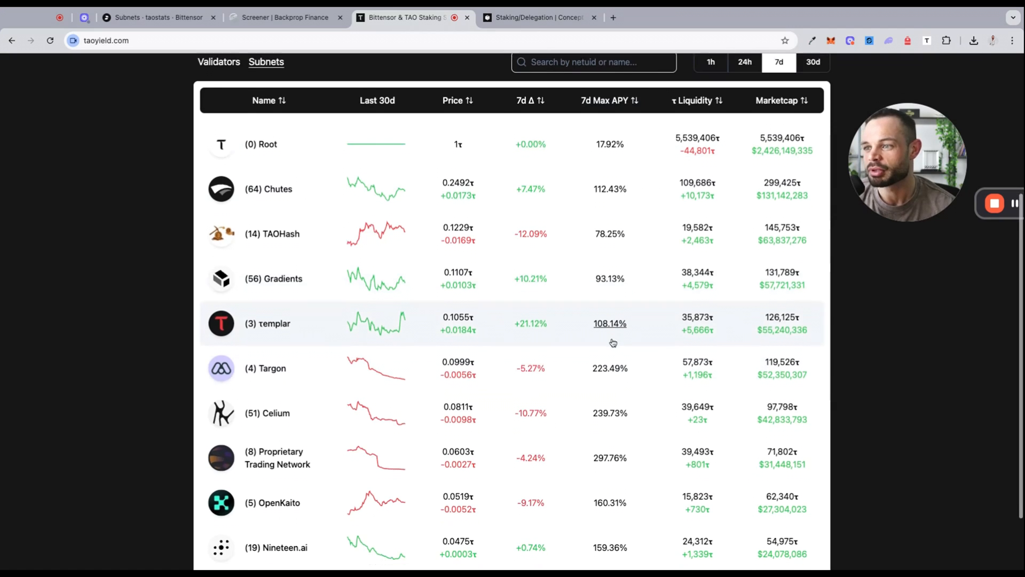
pyautogui.scroll(-3)
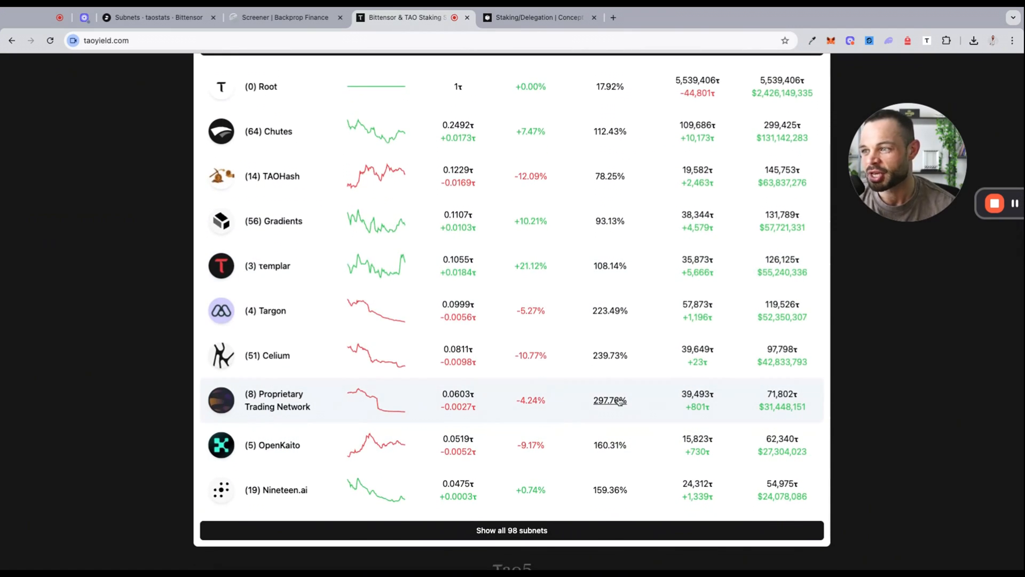
pyautogui.moveTo(623, 431)
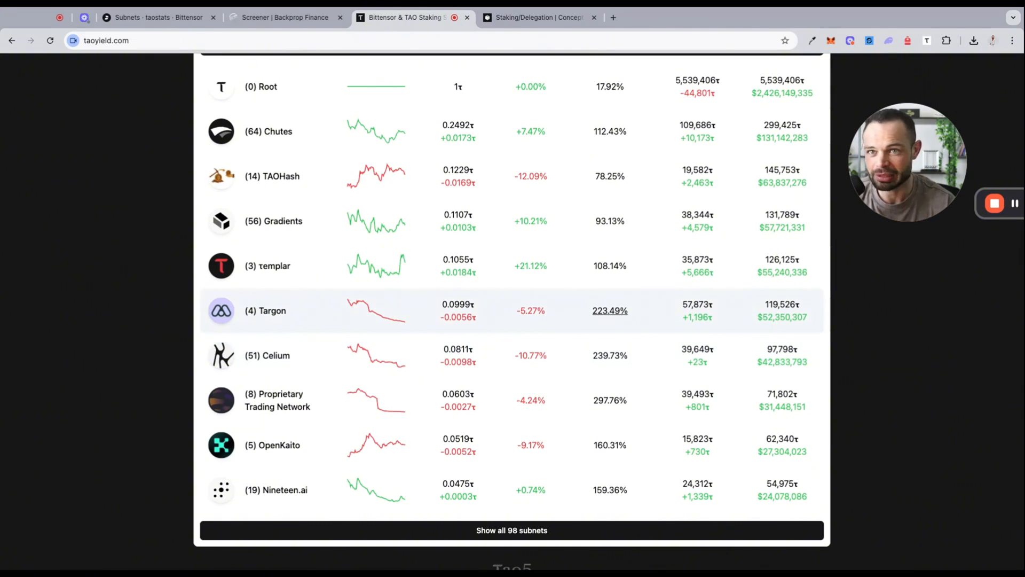
pyautogui.moveTo(614, 332)
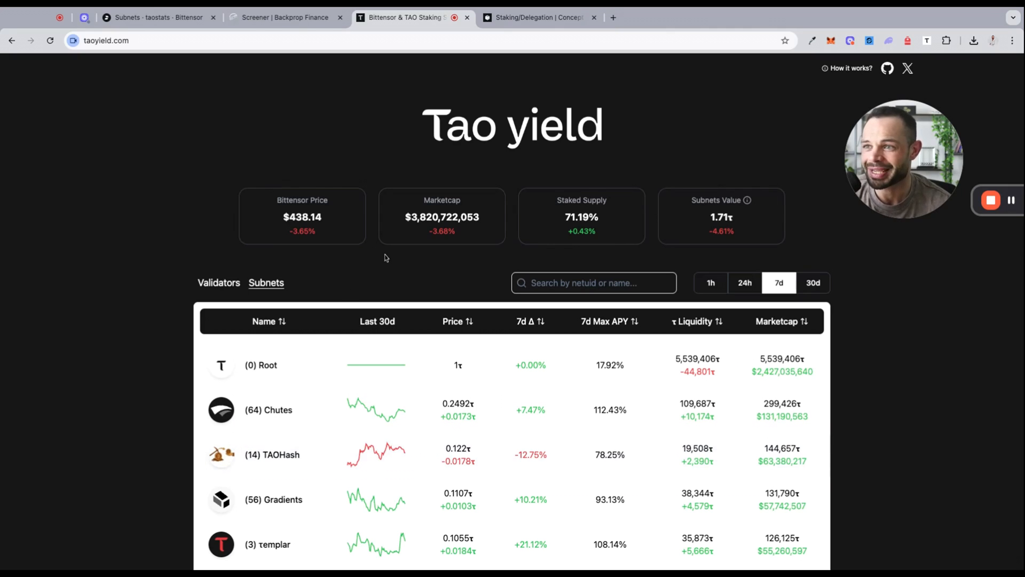
pyautogui.scroll(-3)
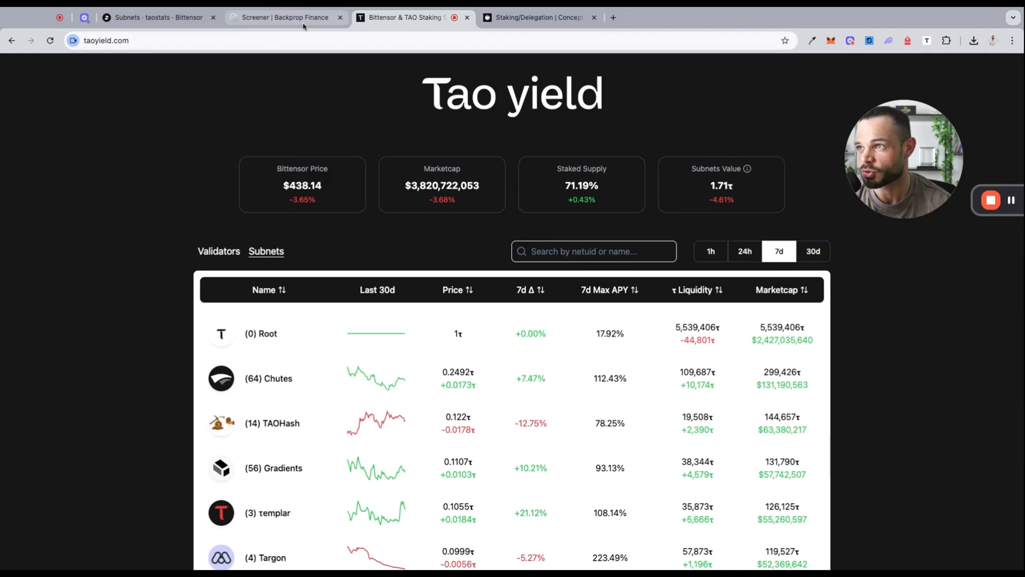
# Step: Open Backprop's dTAO Terminal, pick SN-3 Templar to buy, and search 93 to sell
pyautogui.click(285, 17)
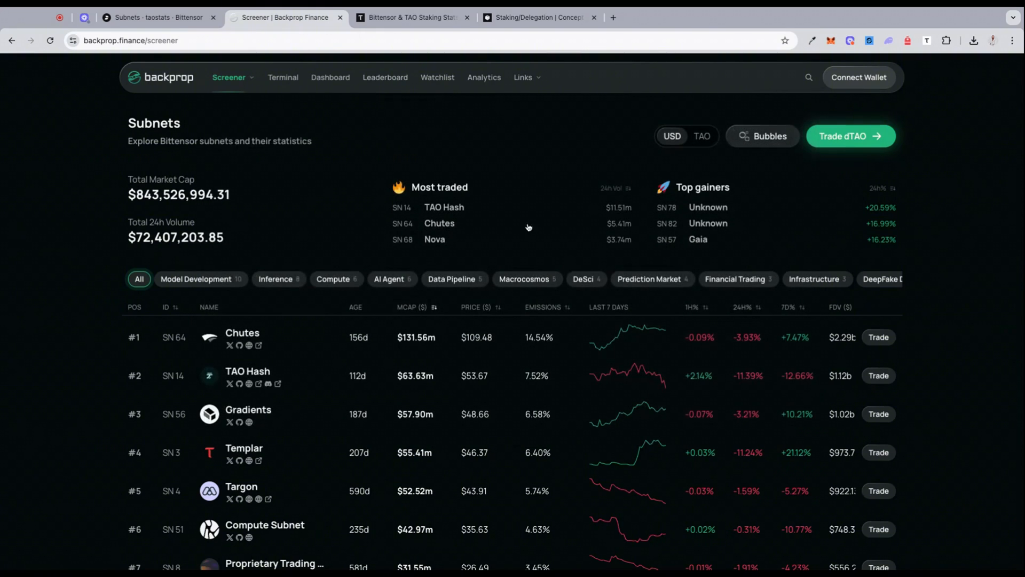
pyautogui.click(849, 136)
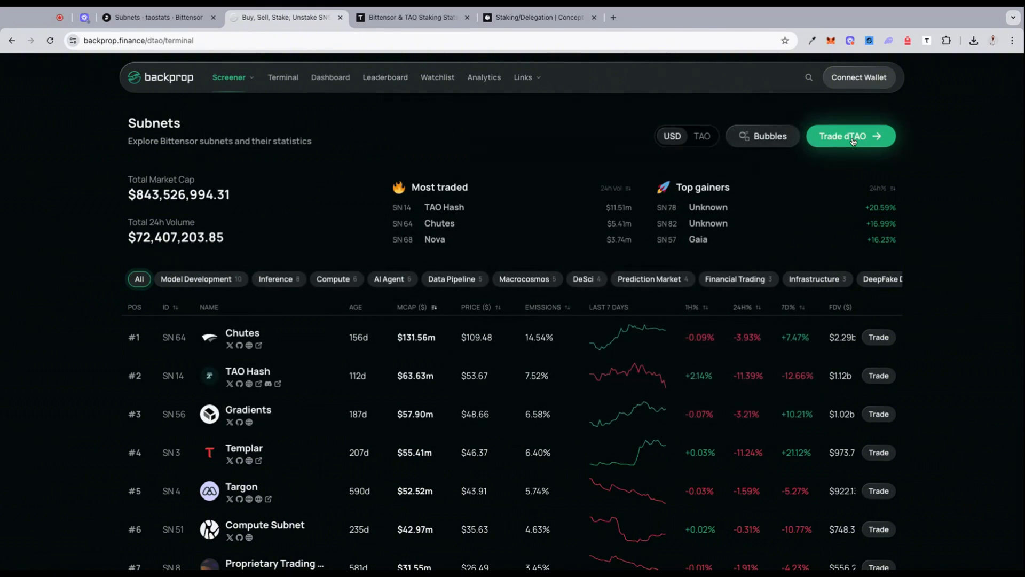
pyautogui.click(850, 136)
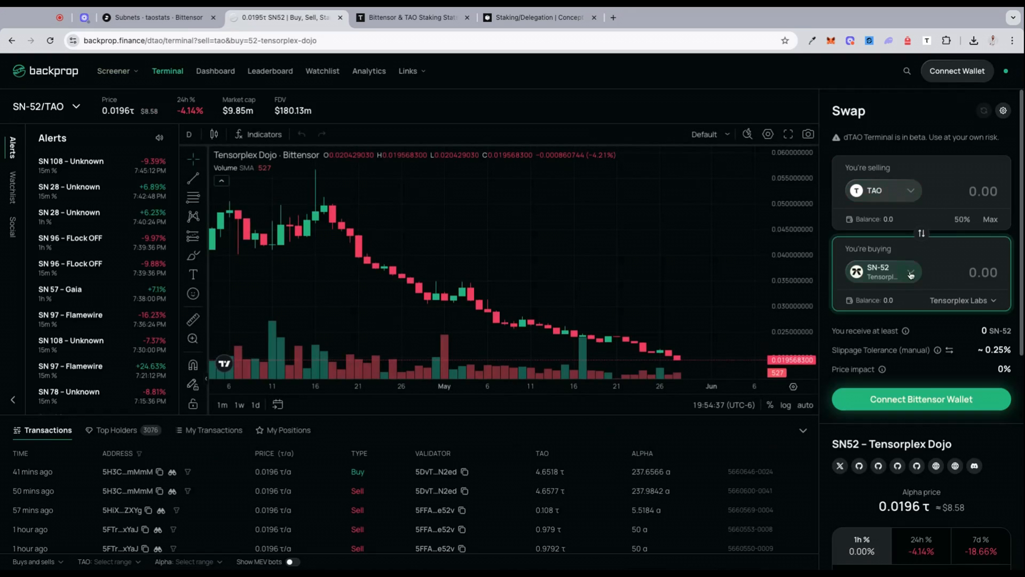
pyautogui.click(882, 272)
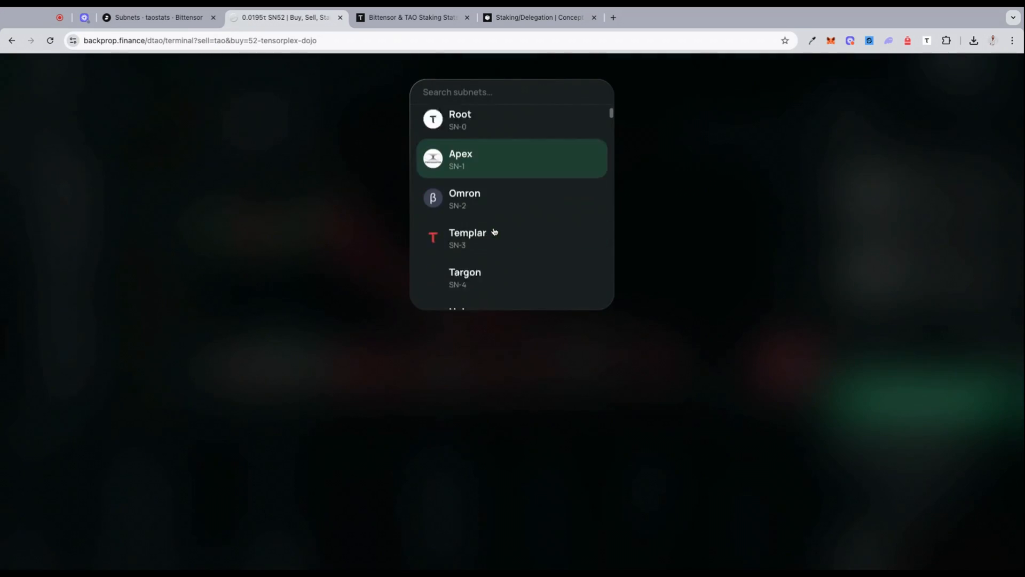
pyautogui.click(467, 237)
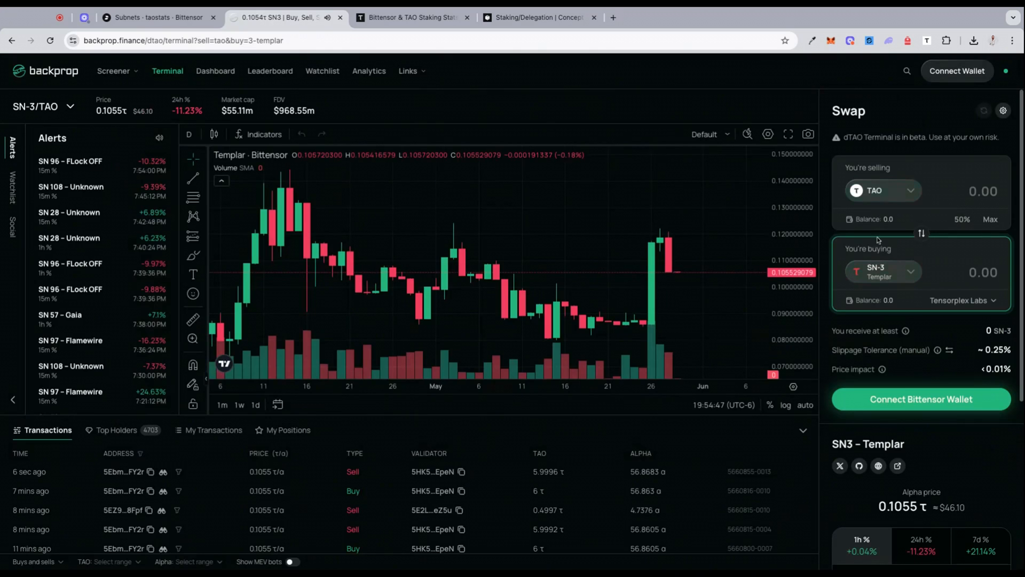
pyautogui.click(882, 190)
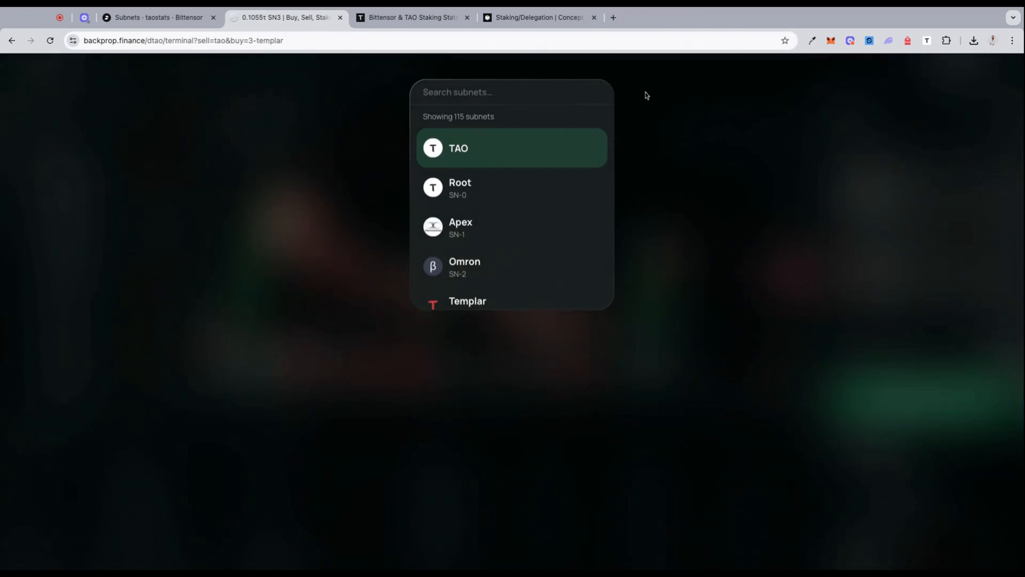
pyautogui.write('93')
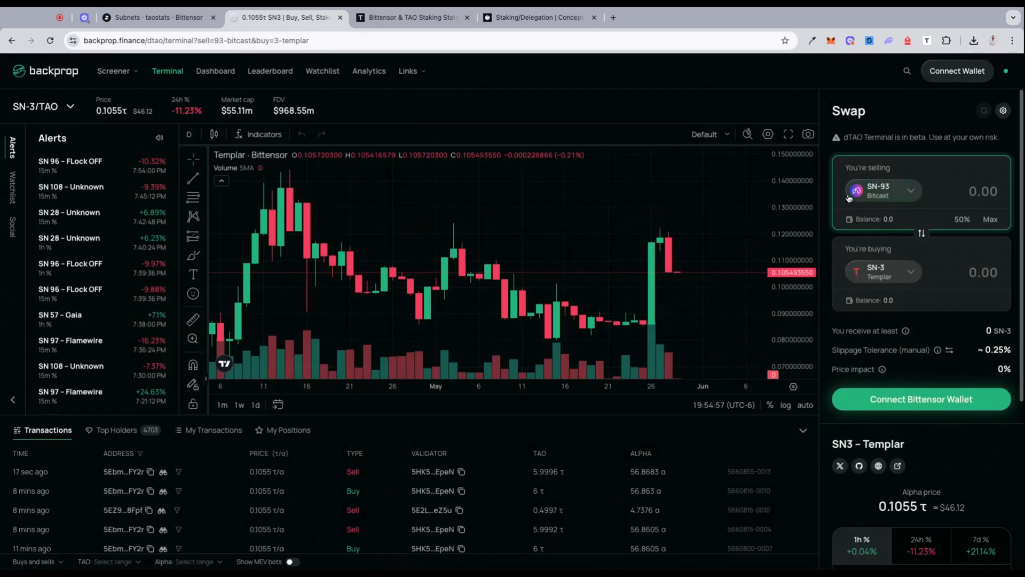
pyautogui.moveTo(915, 268)
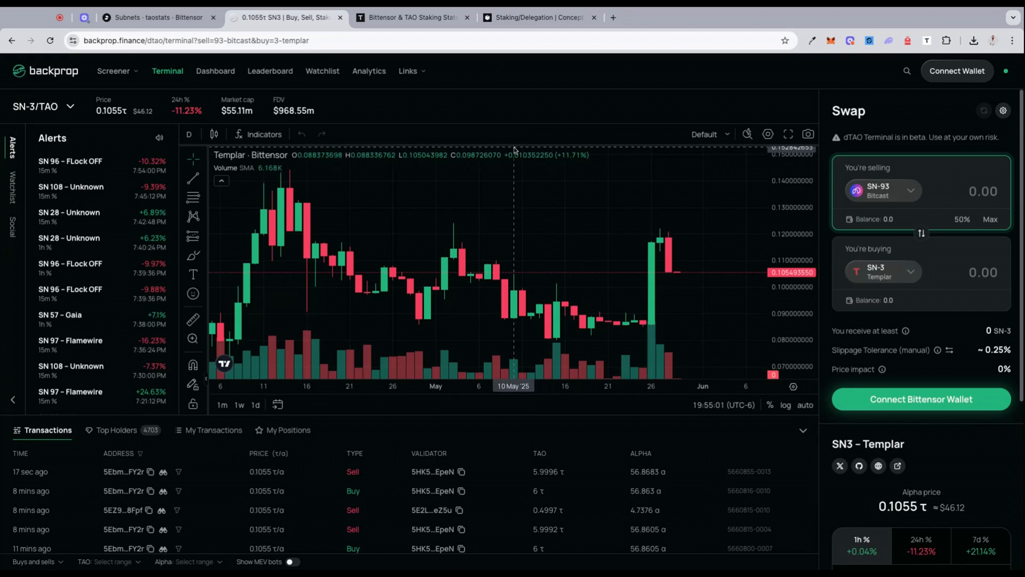
# Step: Scroll Tao Yield's subnet table from Root through OpenKaito, comparing prices, APYs and market caps
pyautogui.click(412, 17)
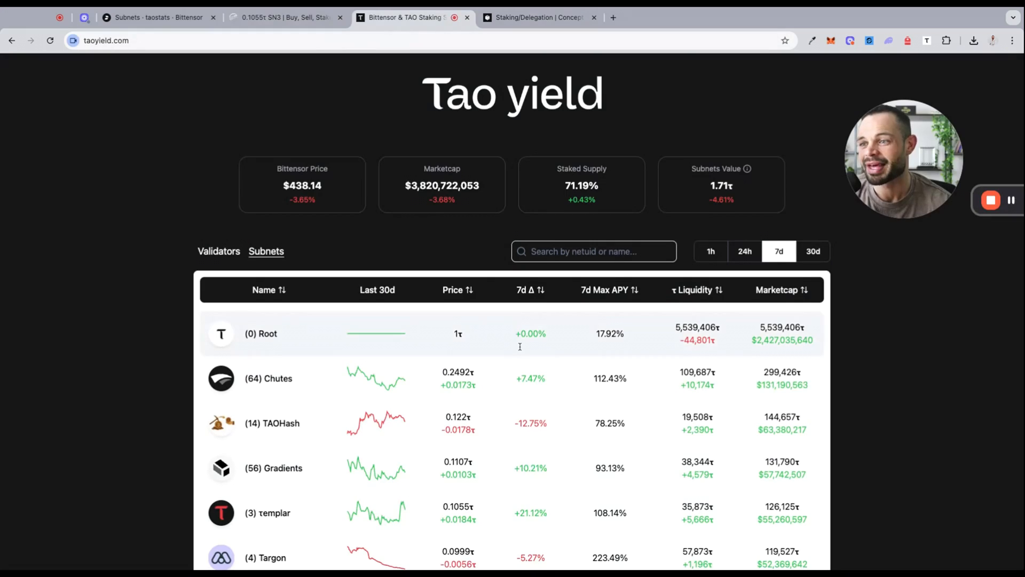
pyautogui.scroll(-3)
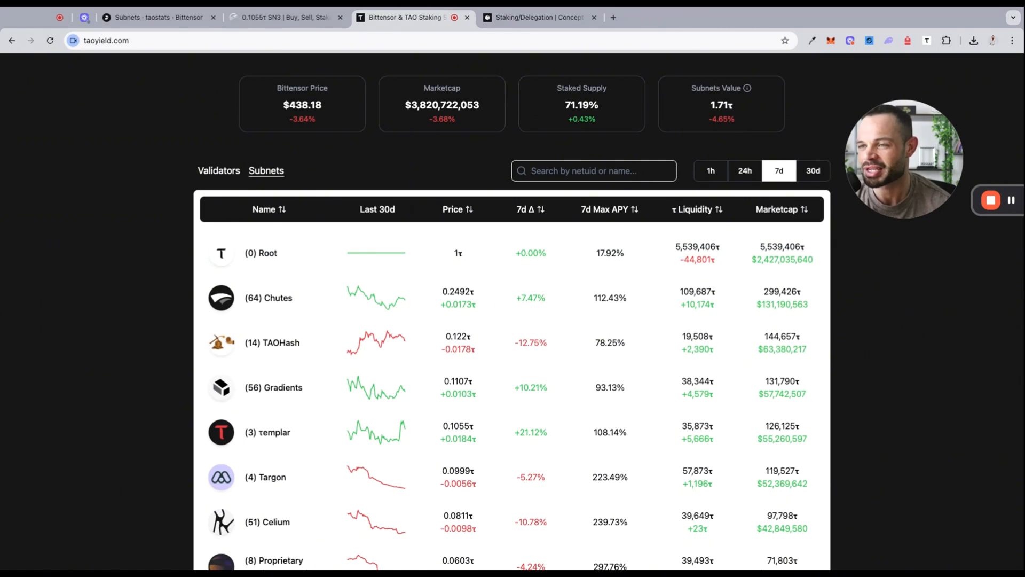
pyautogui.moveTo(437, 169)
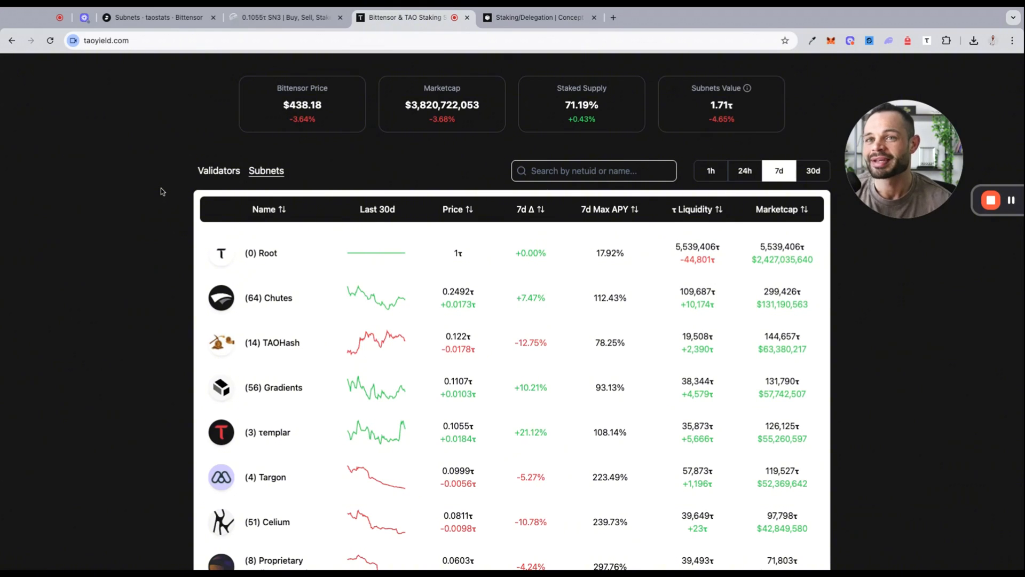
pyautogui.moveTo(154, 255)
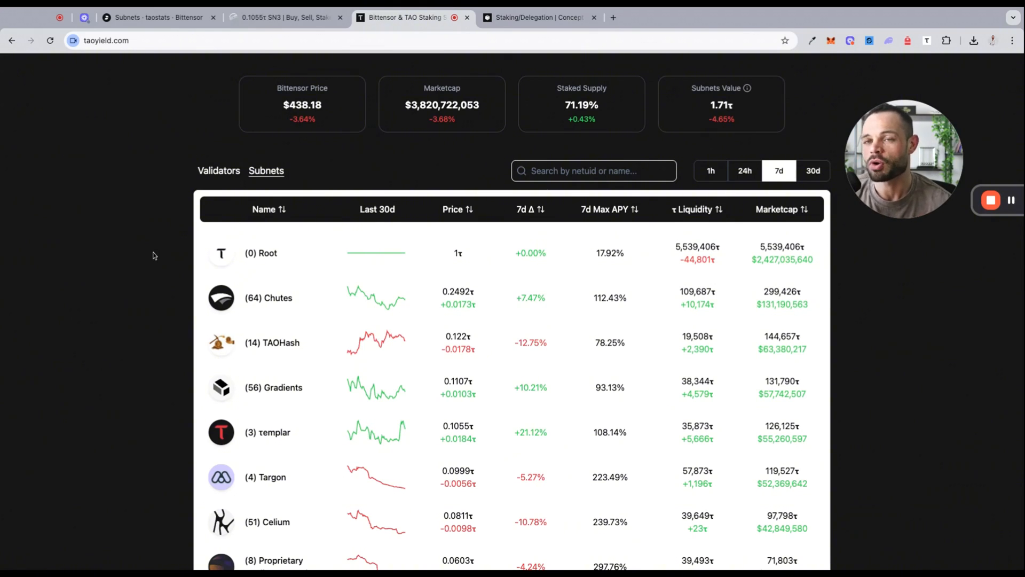
pyautogui.moveTo(162, 260)
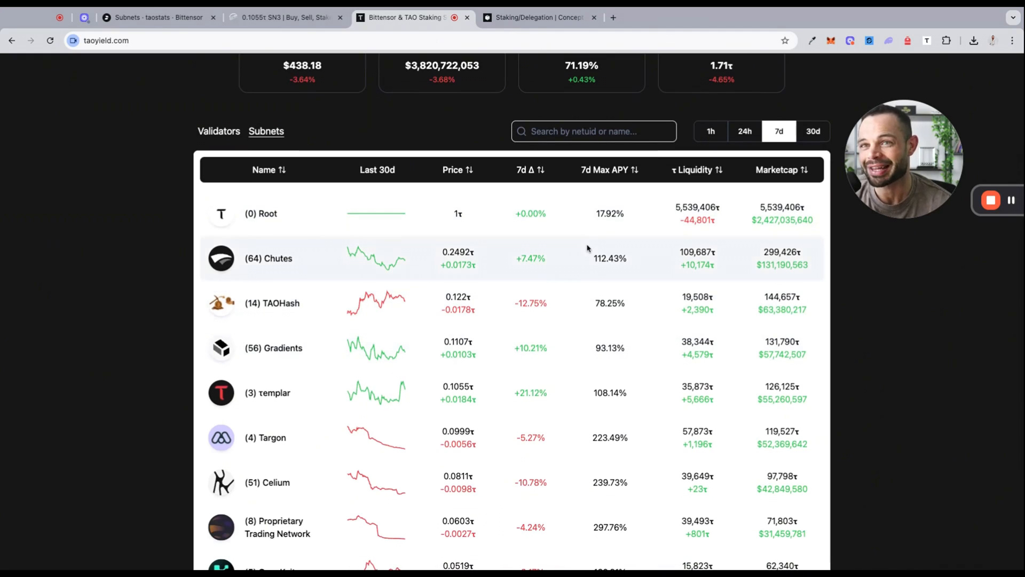
pyautogui.scroll(-3)
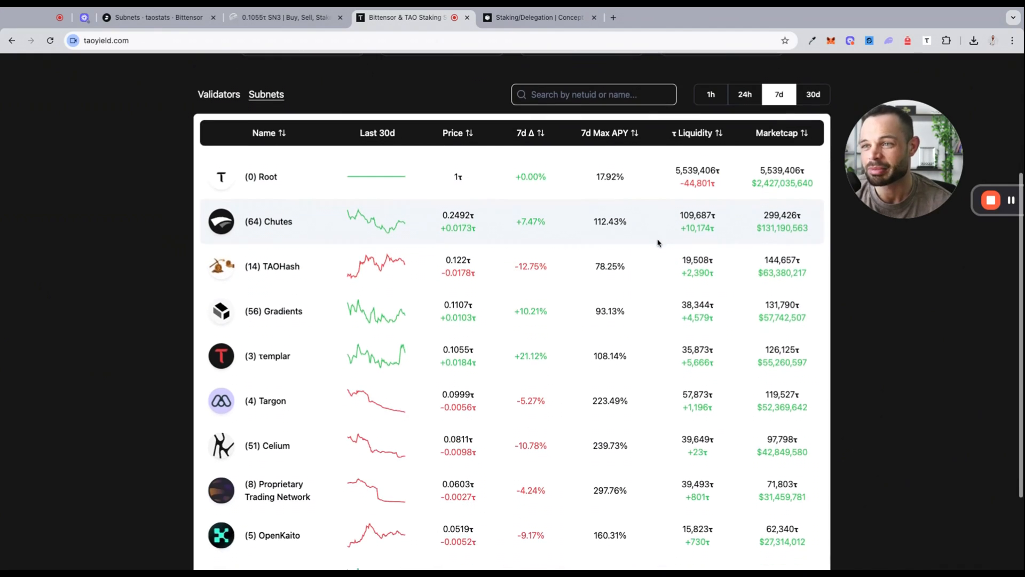
pyautogui.moveTo(643, 278)
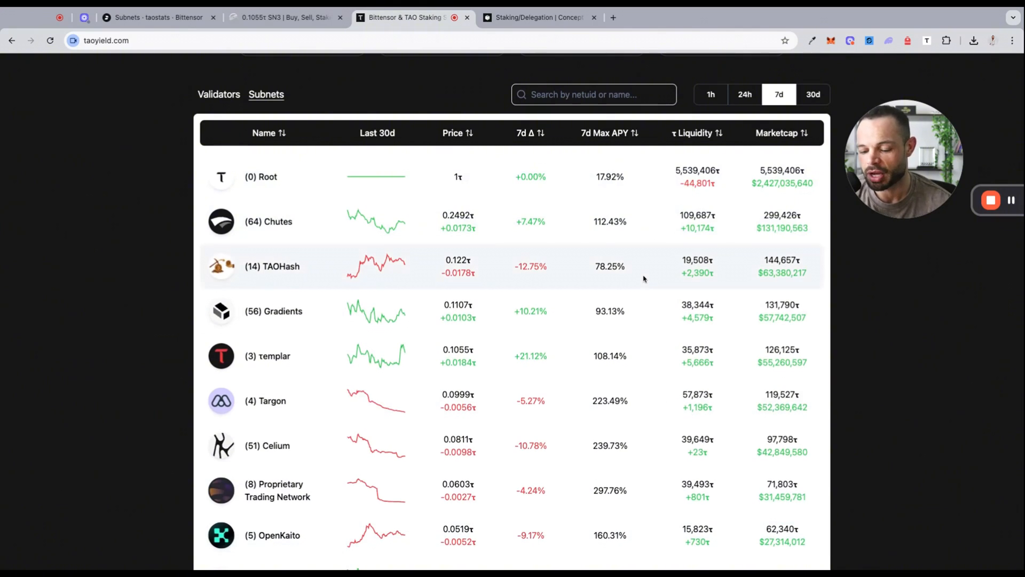
# Step: View the Learn Bittensor staking explainer, then reopen taostats' Chutes (Netuid 64) page
pyautogui.click(539, 18)
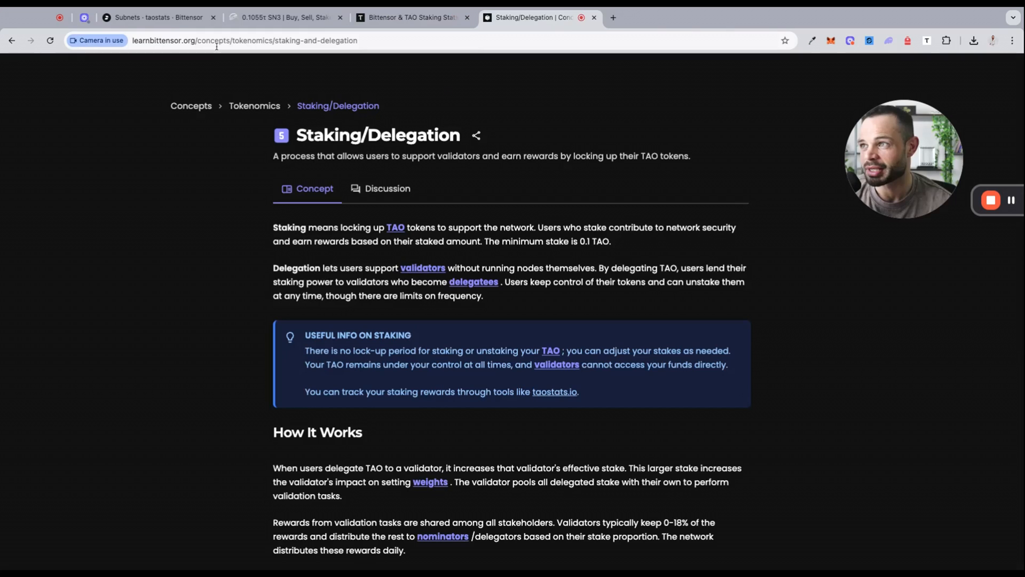
pyautogui.moveTo(506, 203)
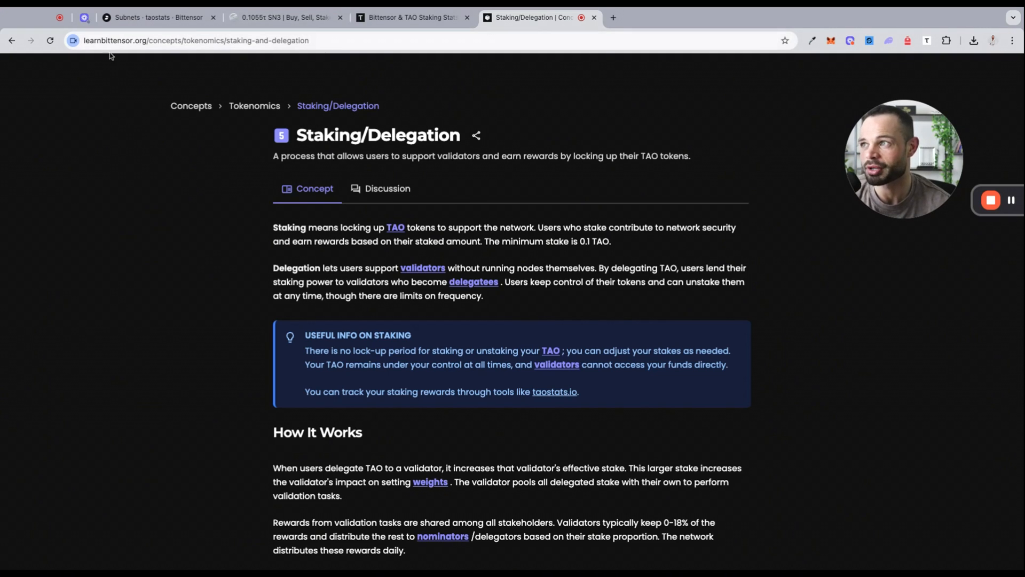
pyautogui.click(157, 18)
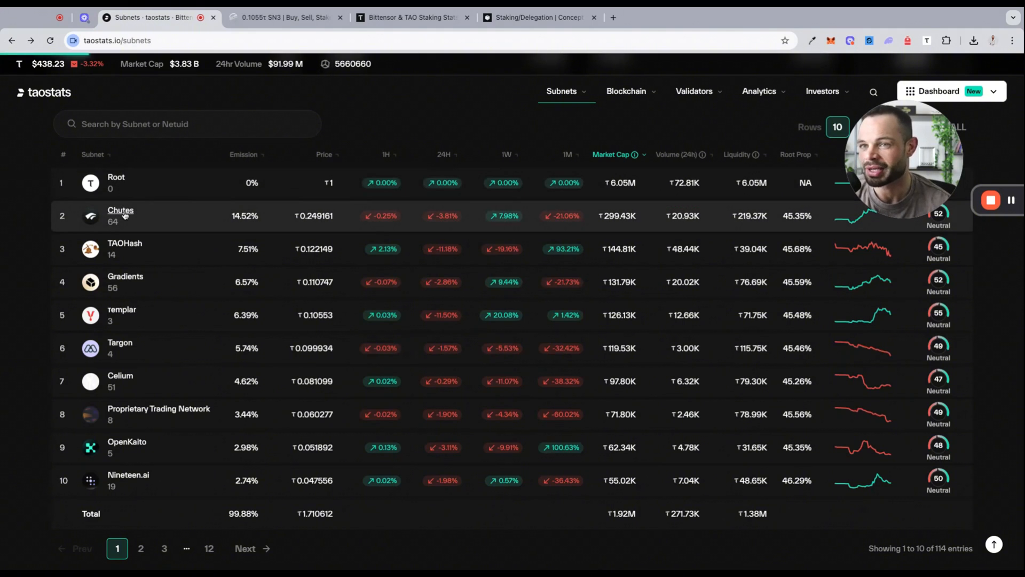
pyautogui.click(120, 210)
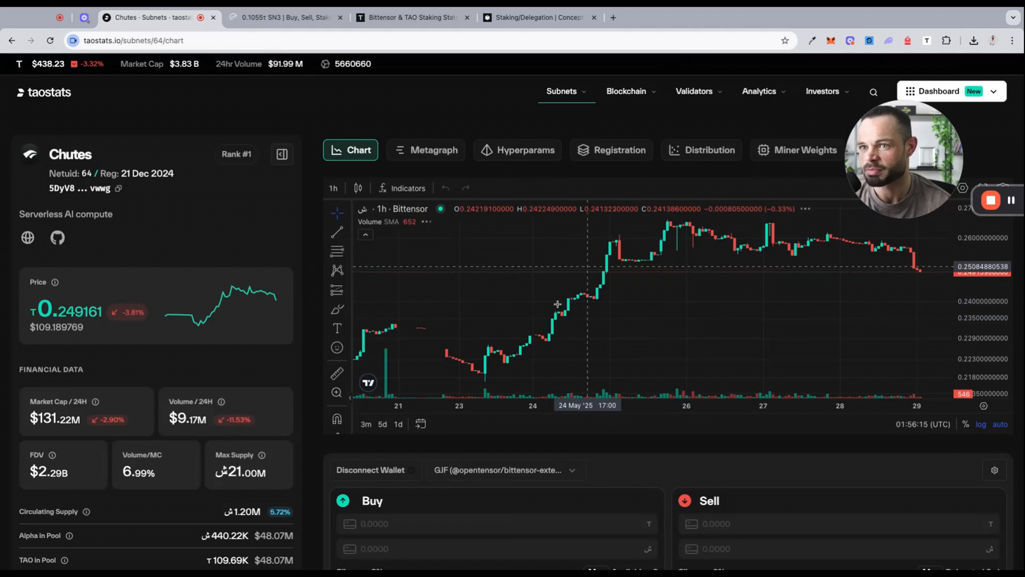